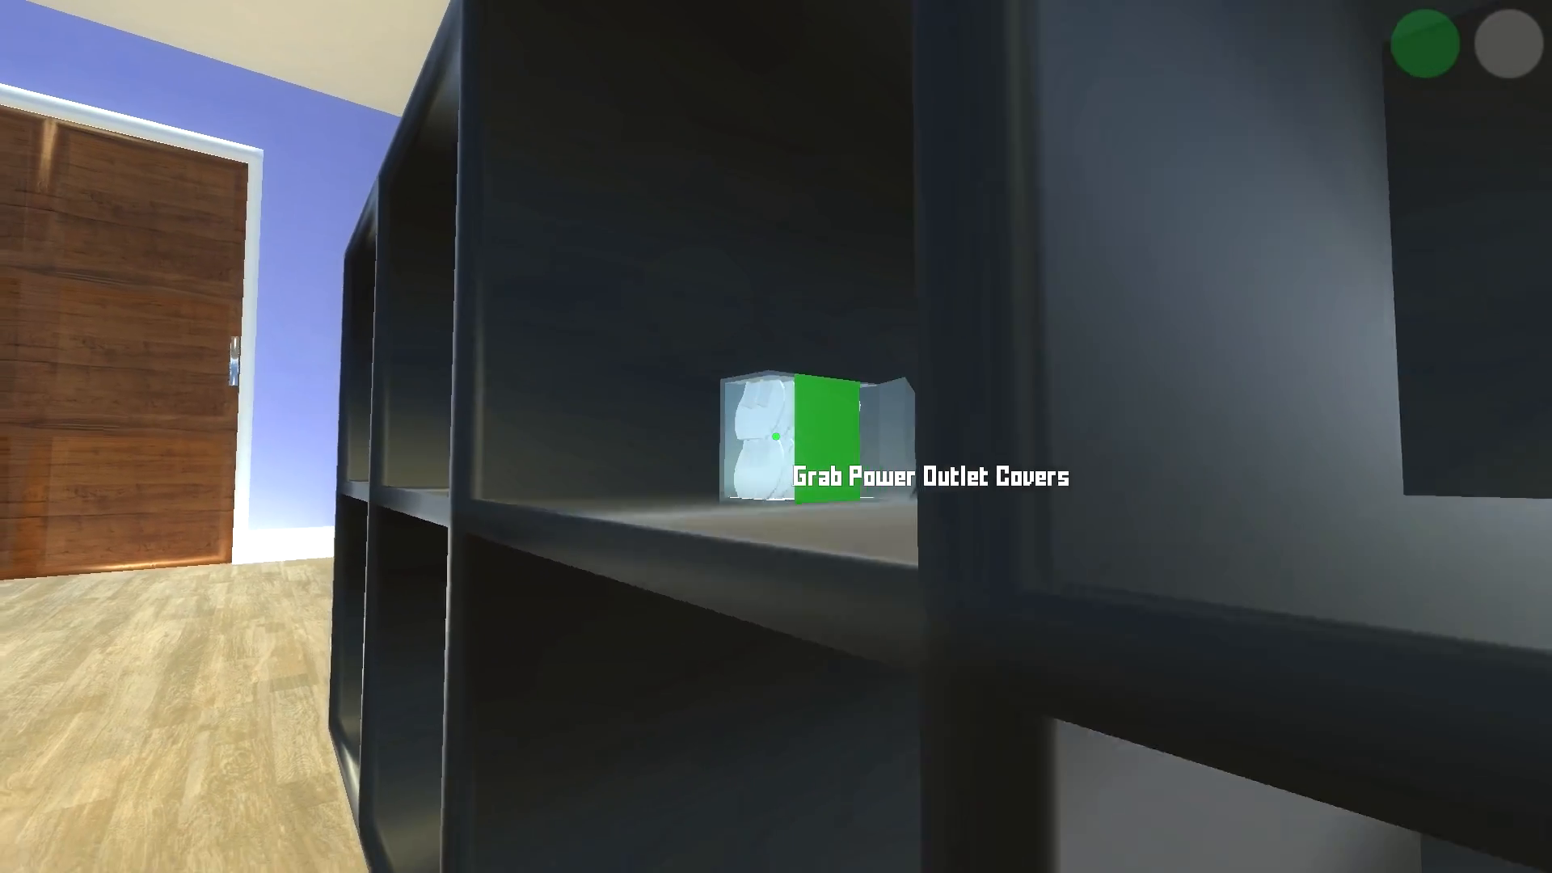
{"action": "mouse_move", "coordinate": [776, 437]}
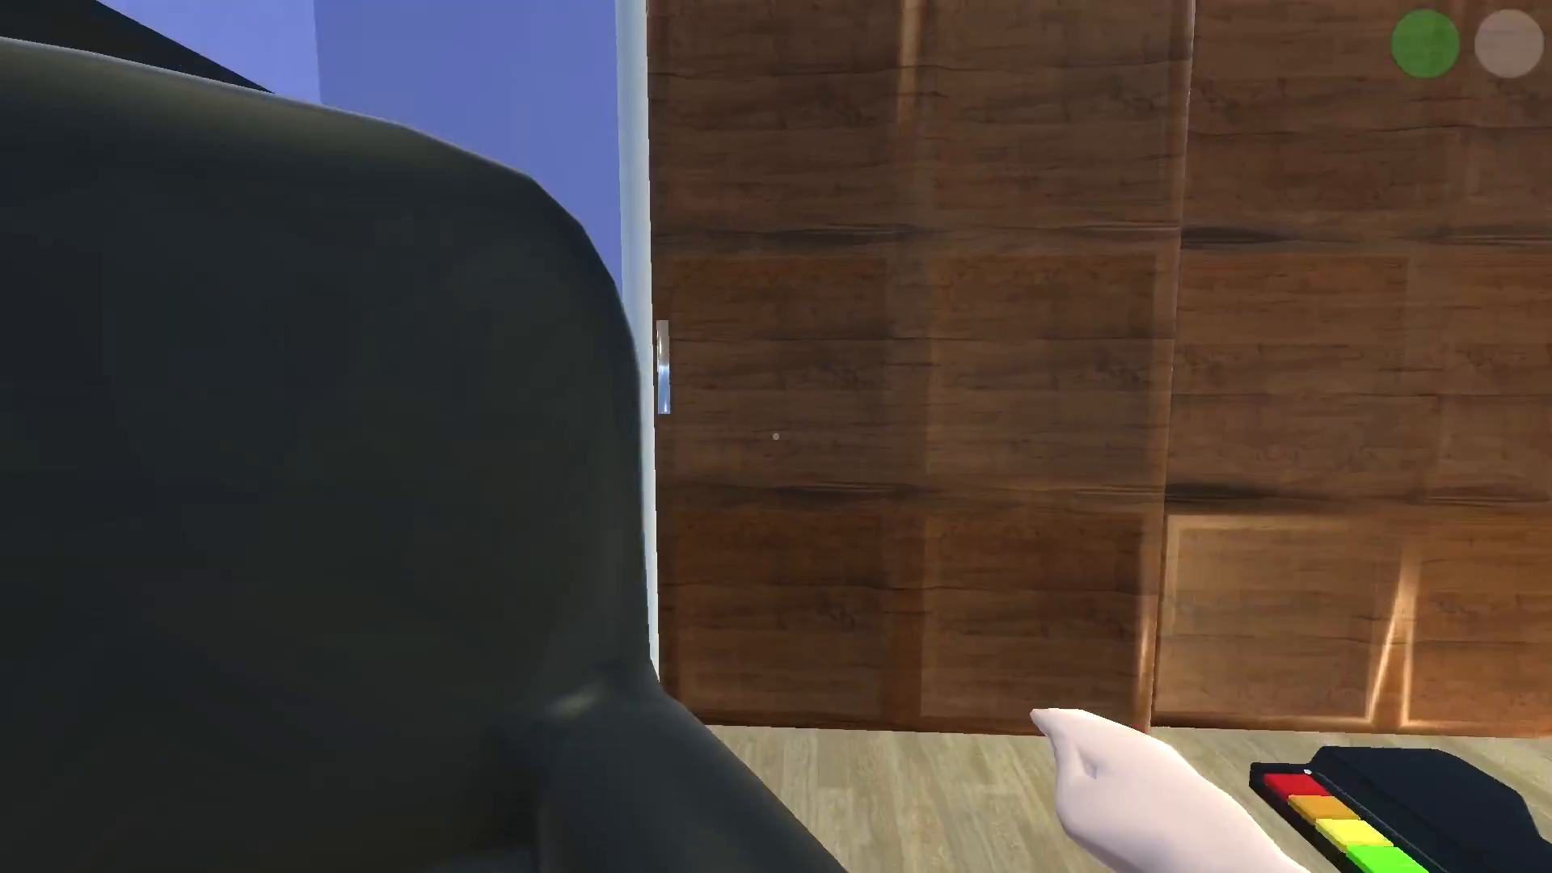
{"action": "mouse_move", "coordinate": [776, 436]}
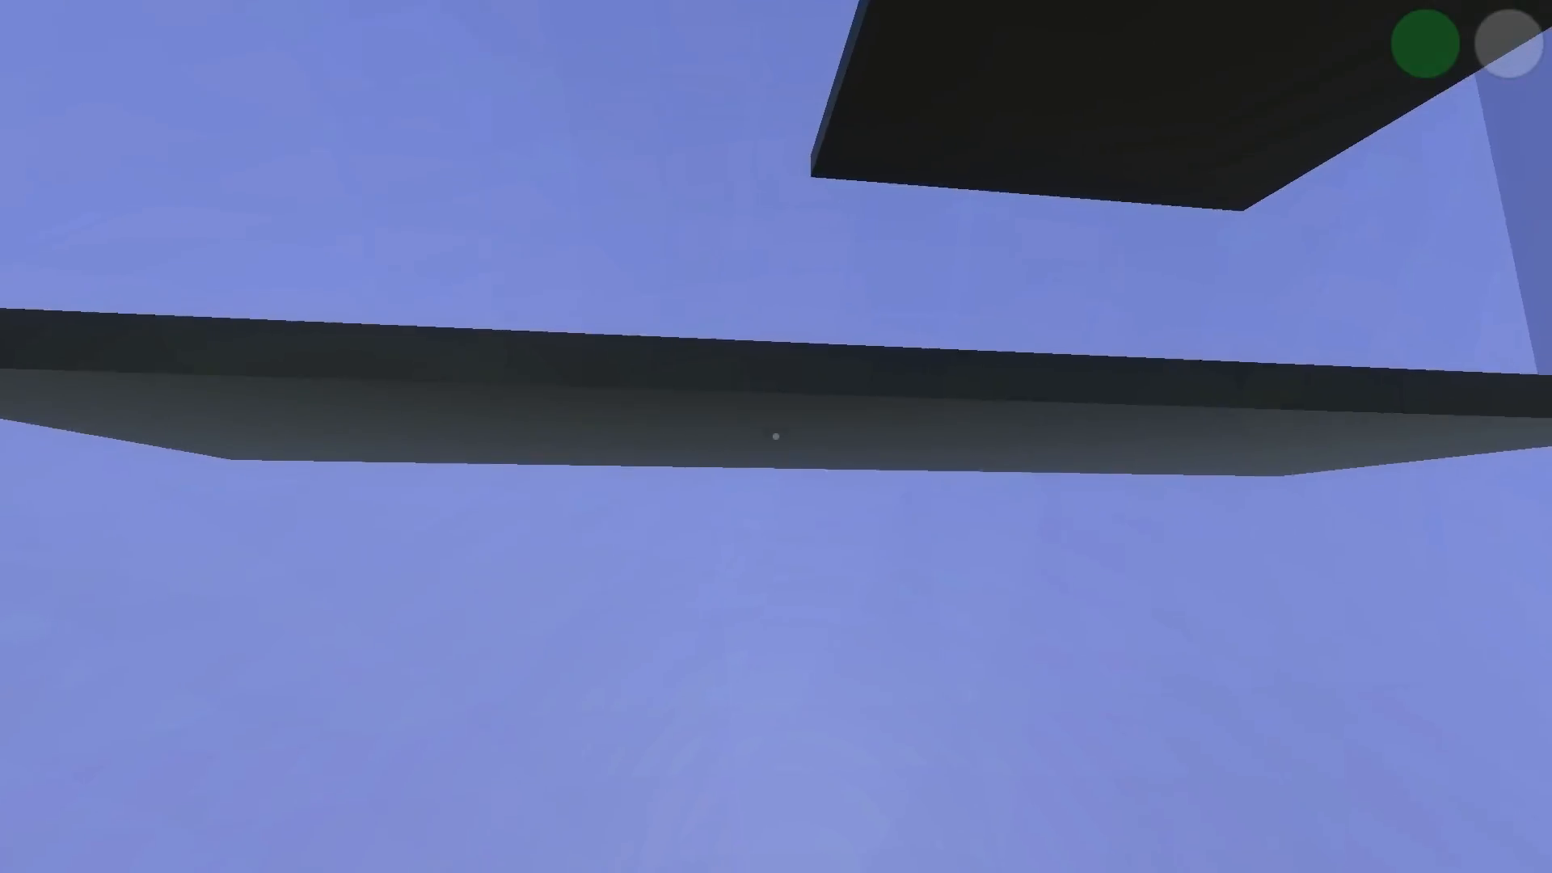
{"action": "mouse_move", "coordinate": [776, 437]}
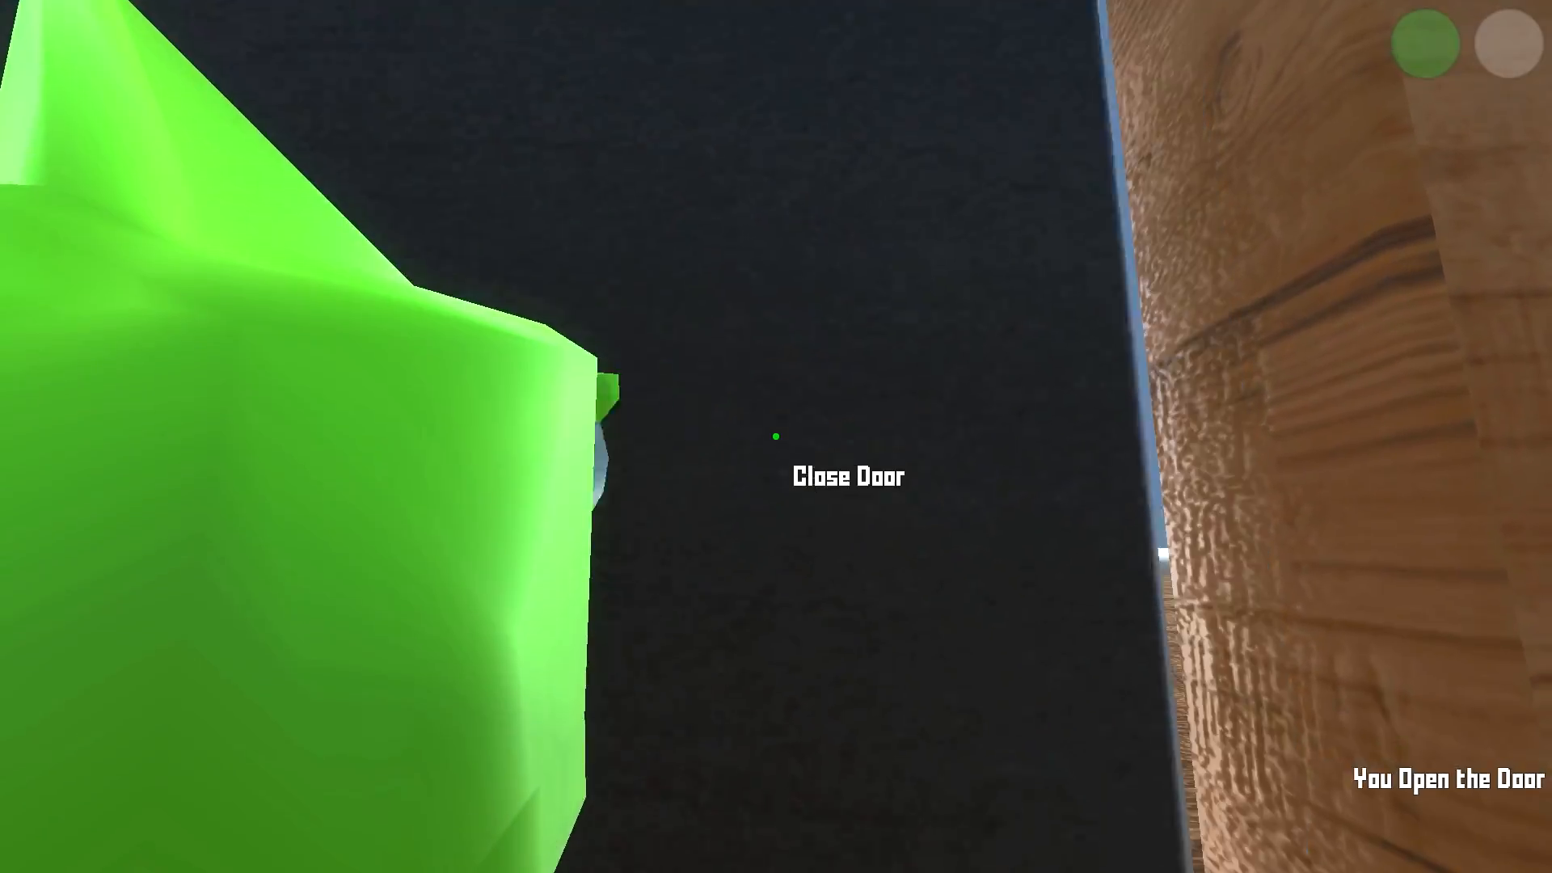
Open the oven door after carrying the green item into the kitchen
{"action": "left_click", "coordinate": [776, 434]}
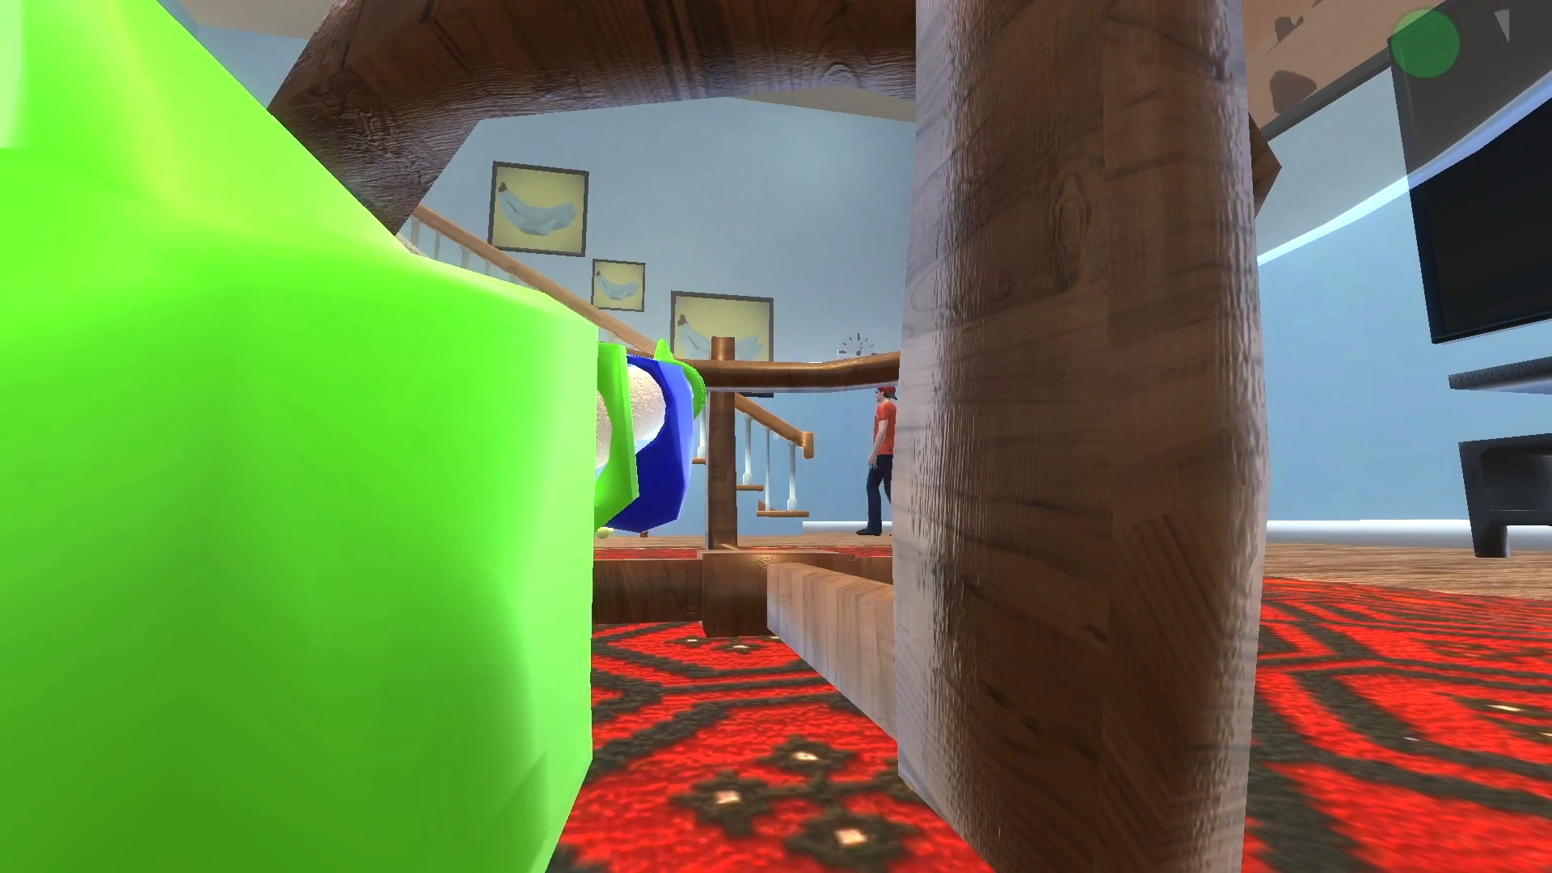
{"action": "mouse_move", "coordinate": [776, 437]}
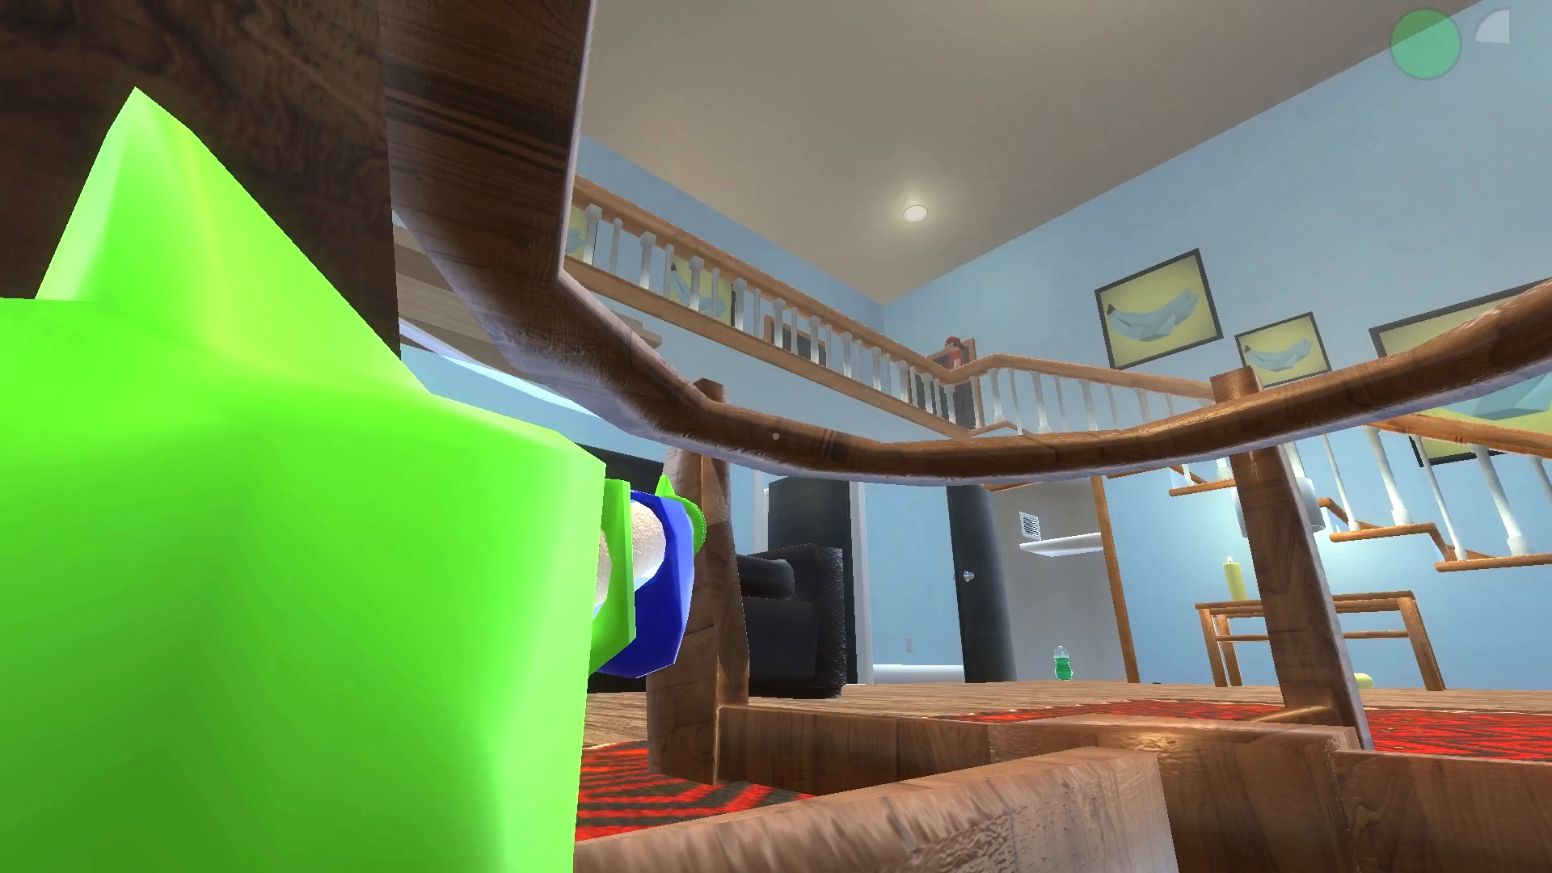
{"action": "mouse_move", "coordinate": [776, 437]}
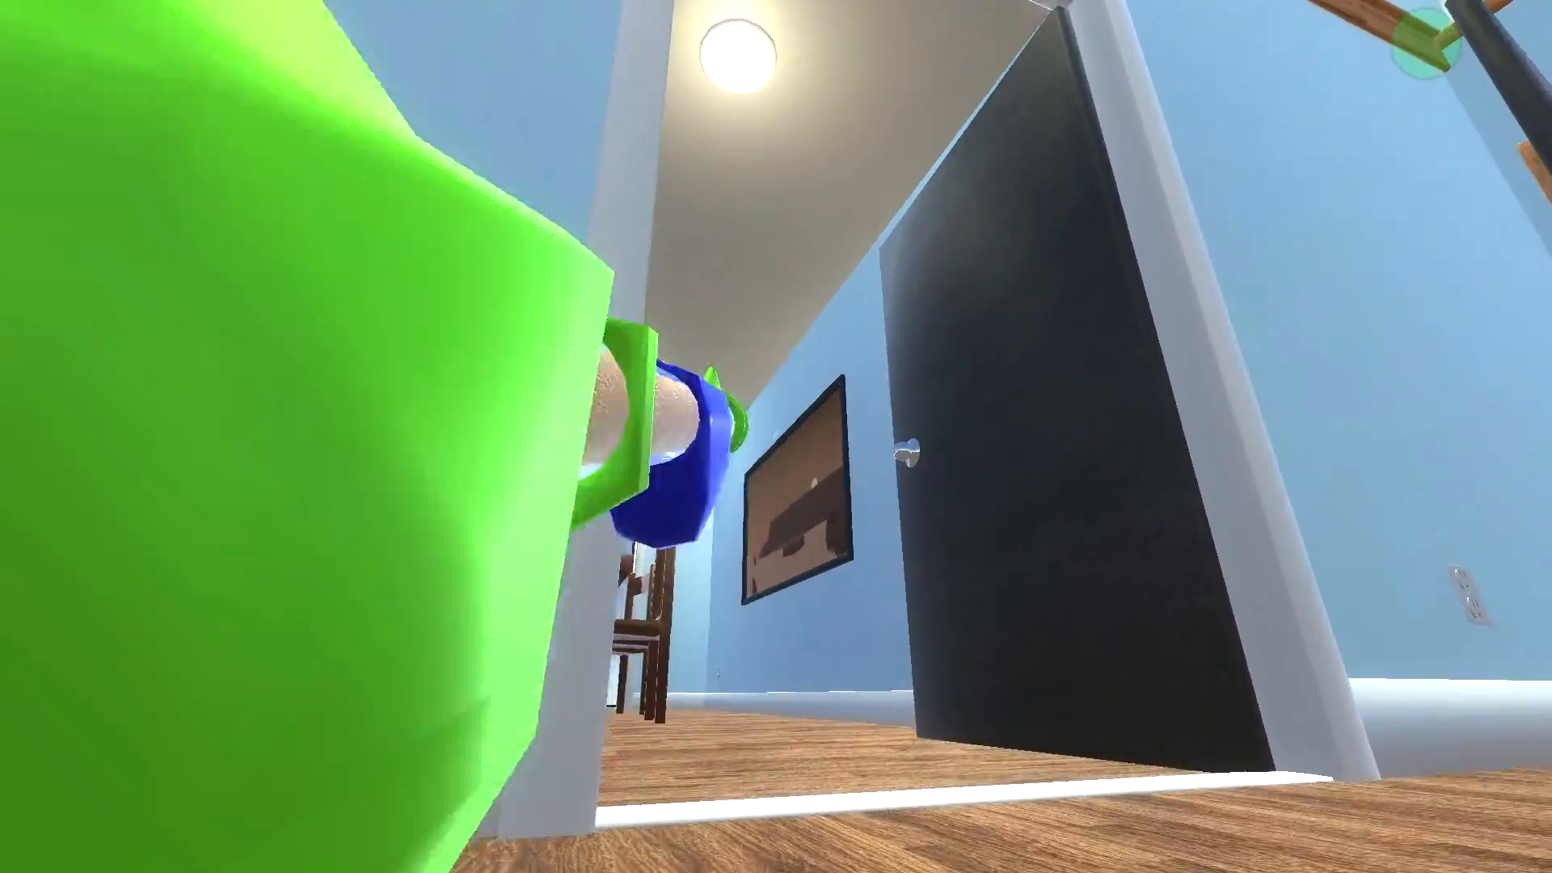
{"action": "mouse_move", "coordinate": [776, 436]}
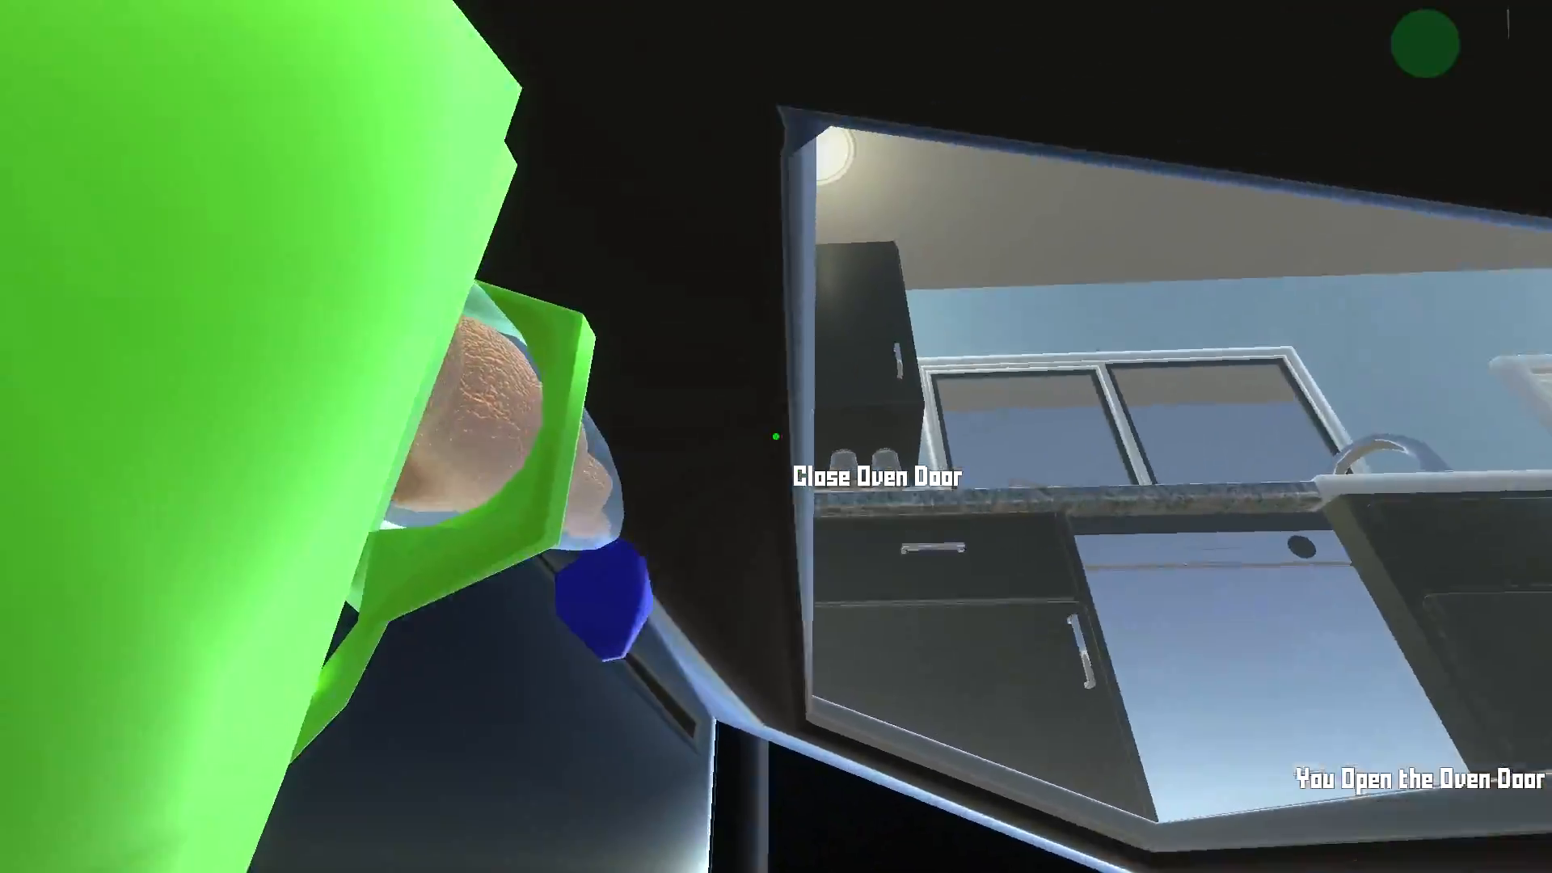
{"action": "mouse_move", "coordinate": [776, 436]}
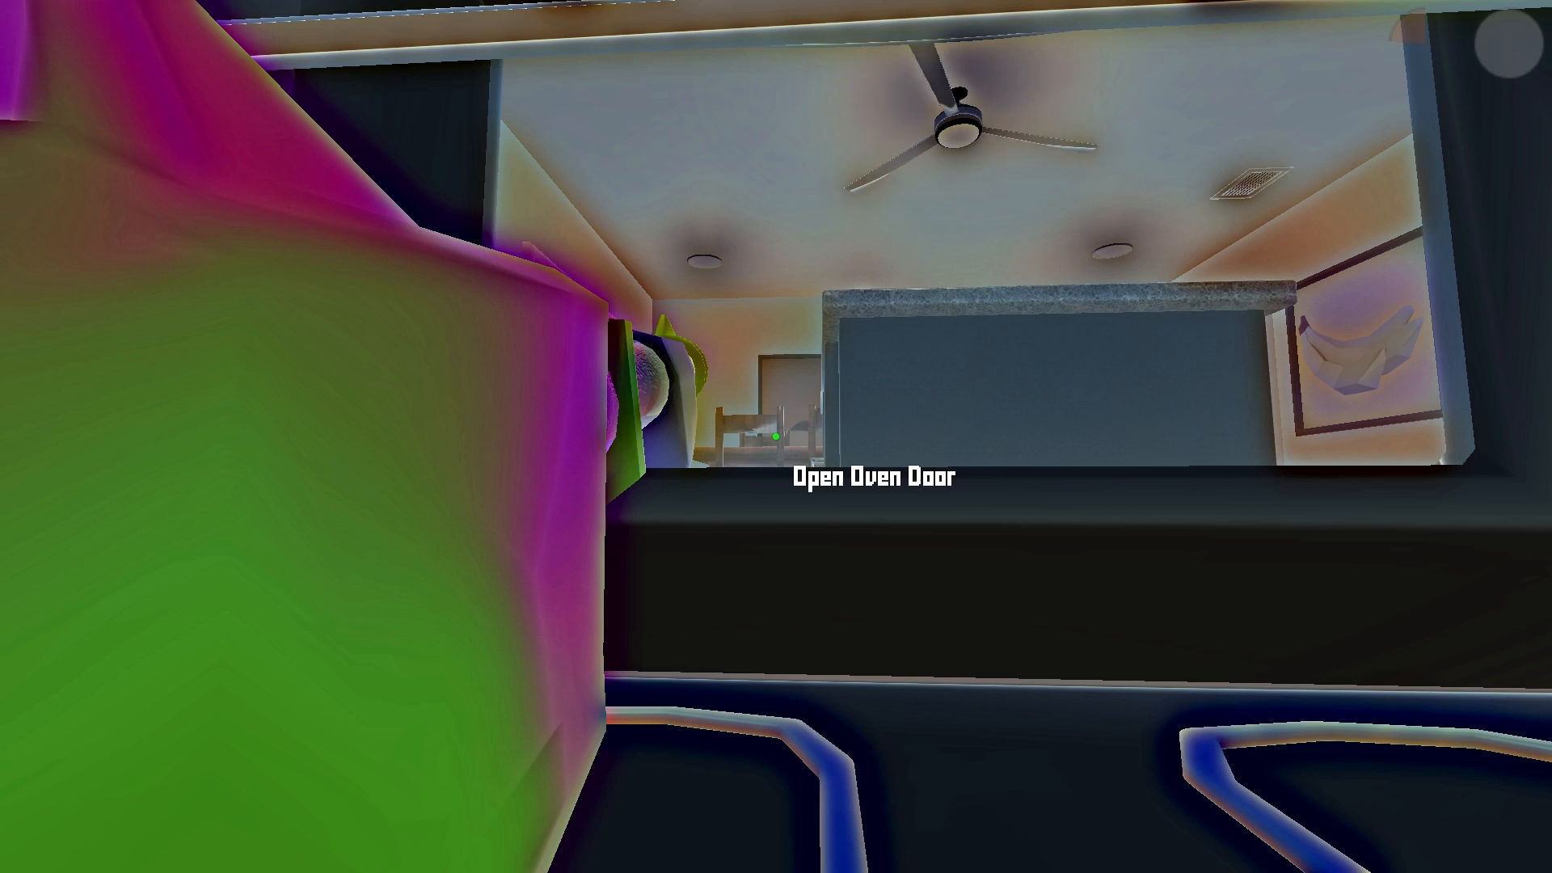
{"action": "mouse_move", "coordinate": [776, 436]}
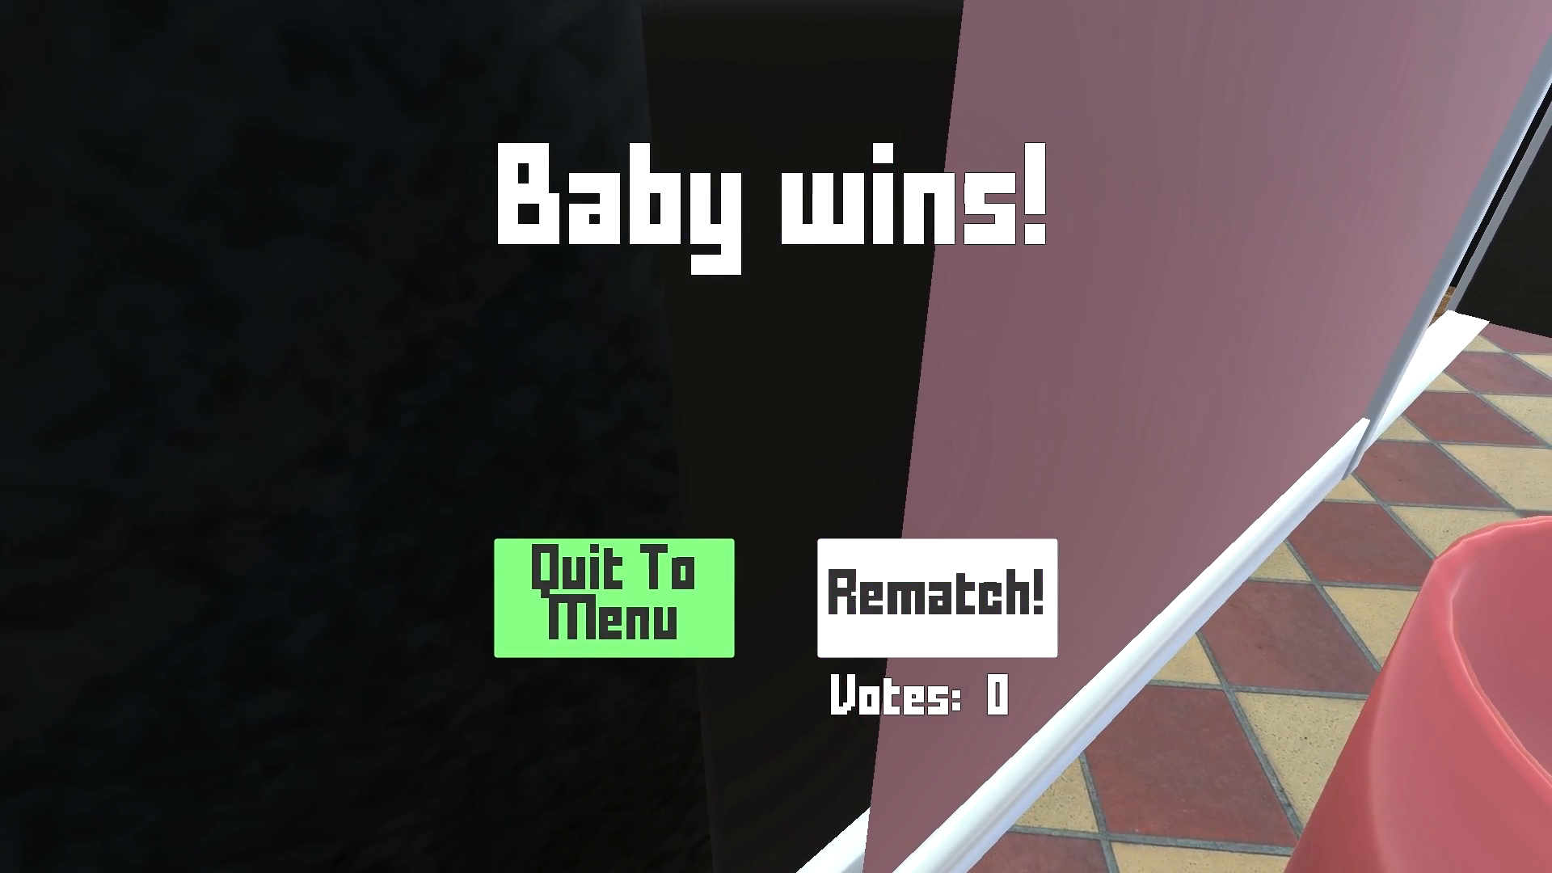
Vote Rematch! on the Baby wins! screen to start a new round
{"action": "left_click", "coordinate": [935, 598]}
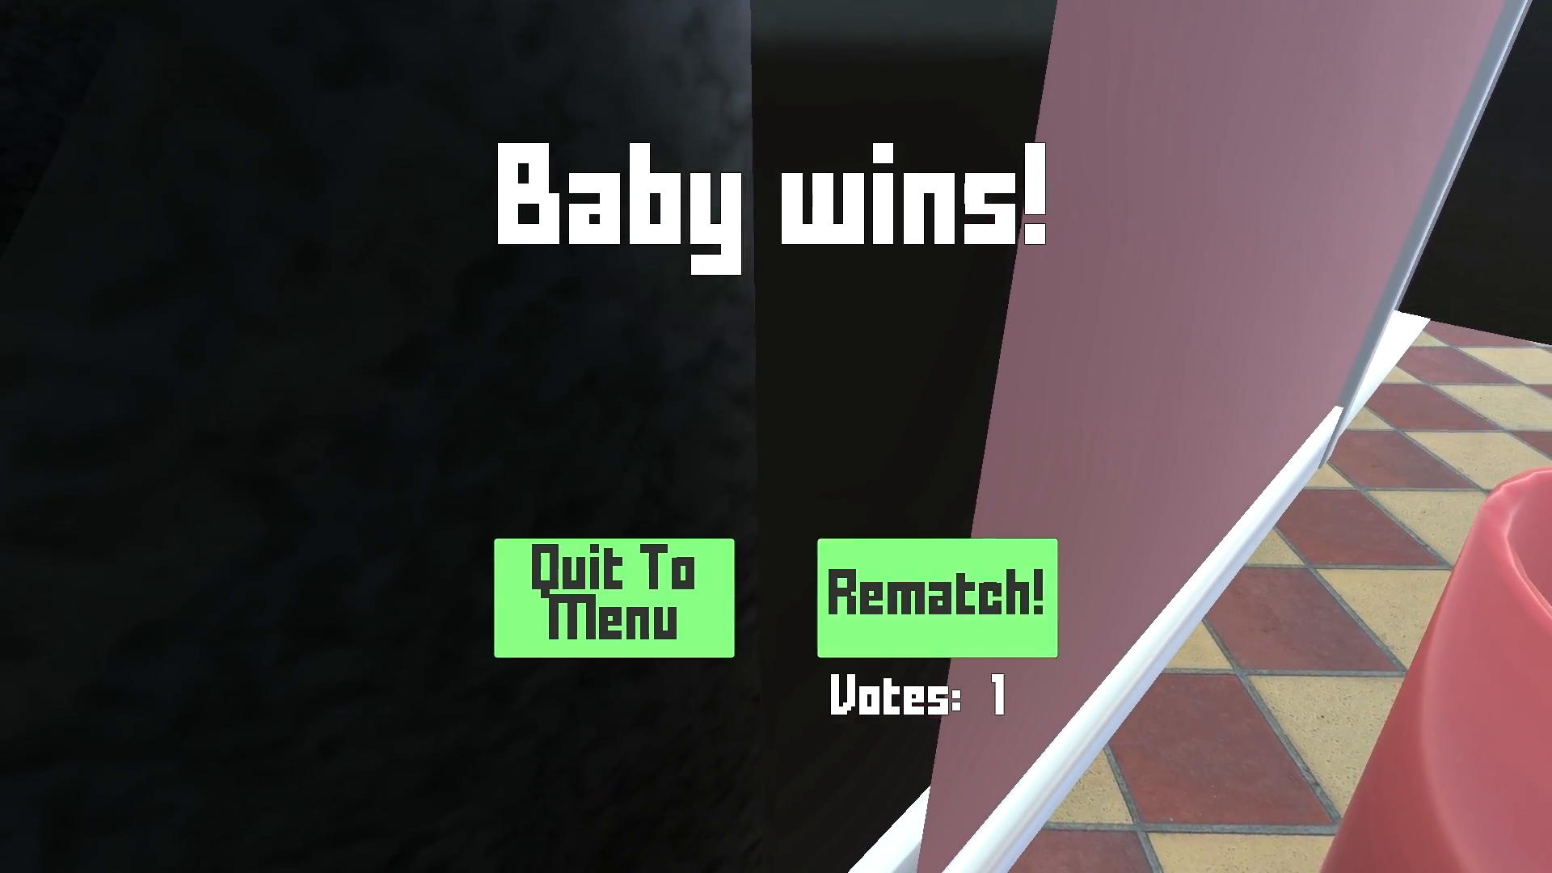
{"action": "left_click", "coordinate": [614, 597]}
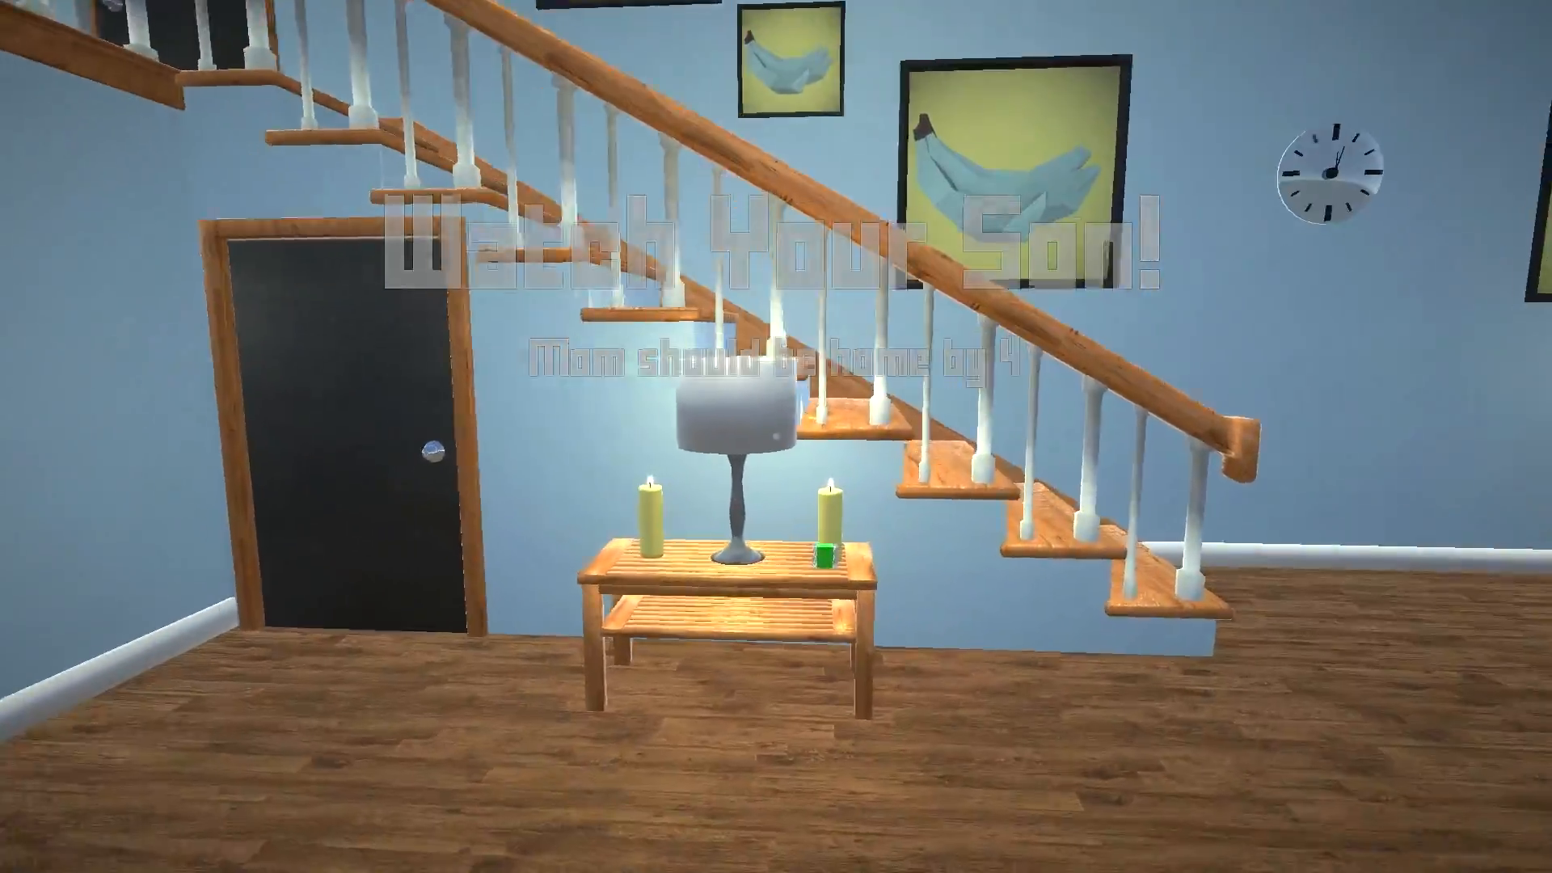
{"action": "mouse_move", "coordinate": [776, 436]}
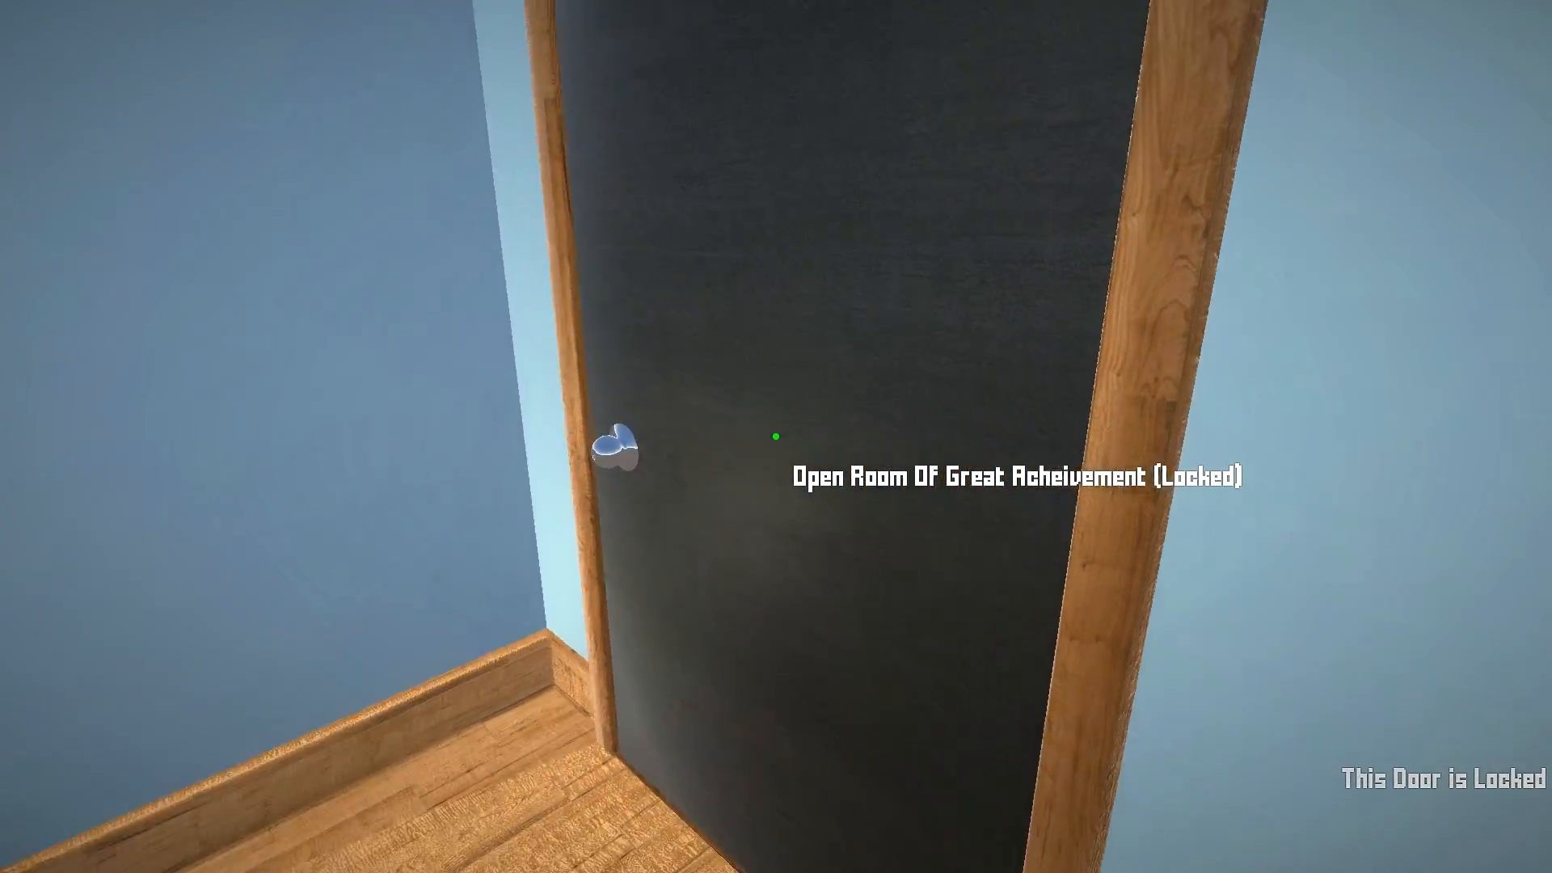
{"action": "mouse_move", "coordinate": [776, 437]}
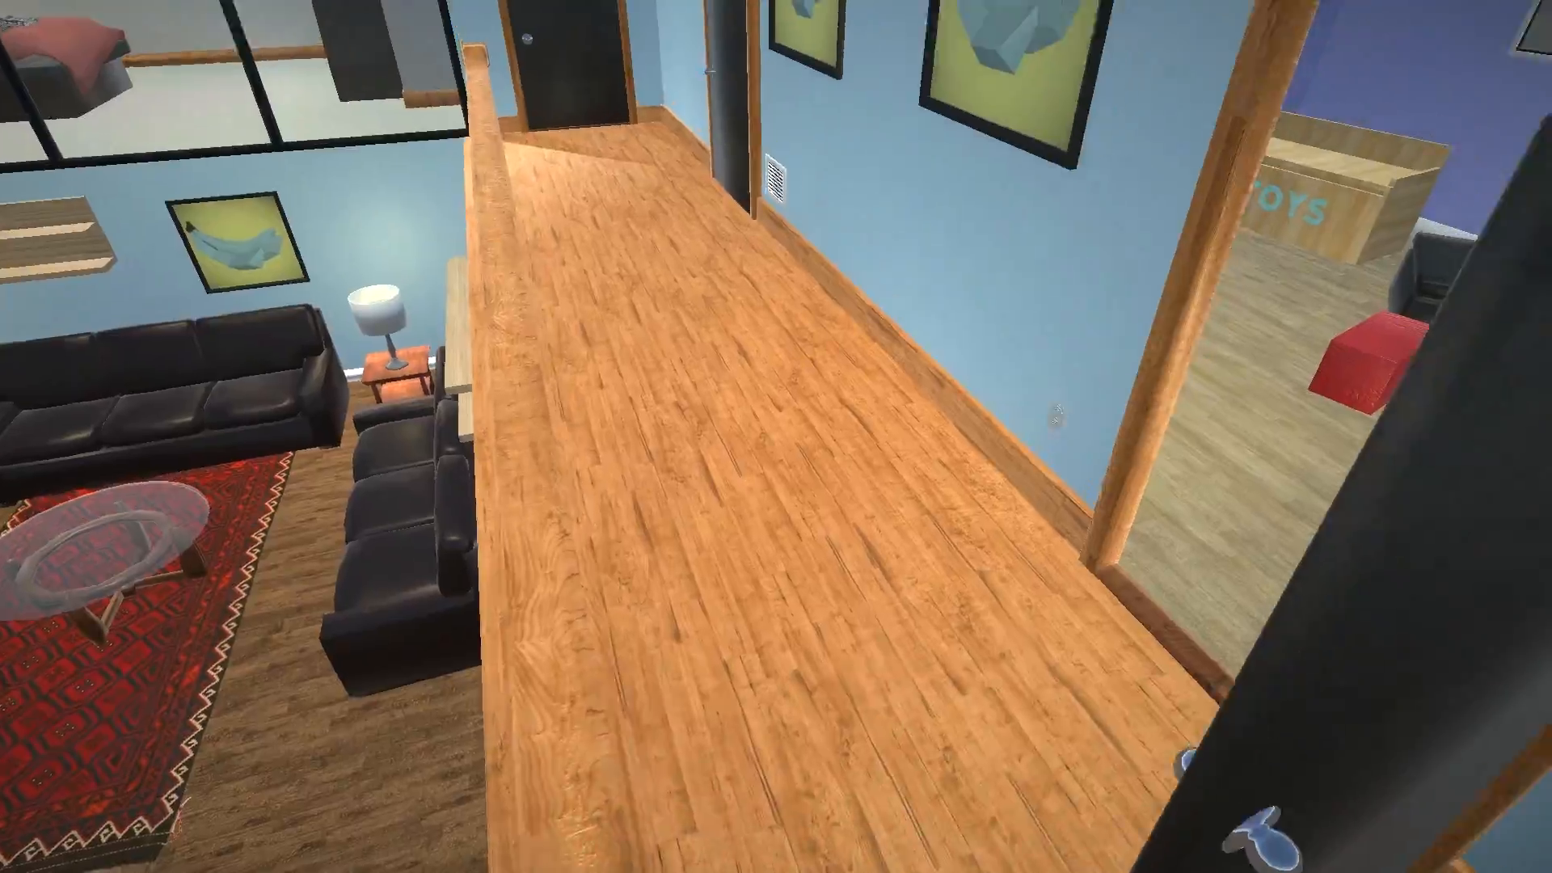
{"action": "mouse_move", "coordinate": [776, 437]}
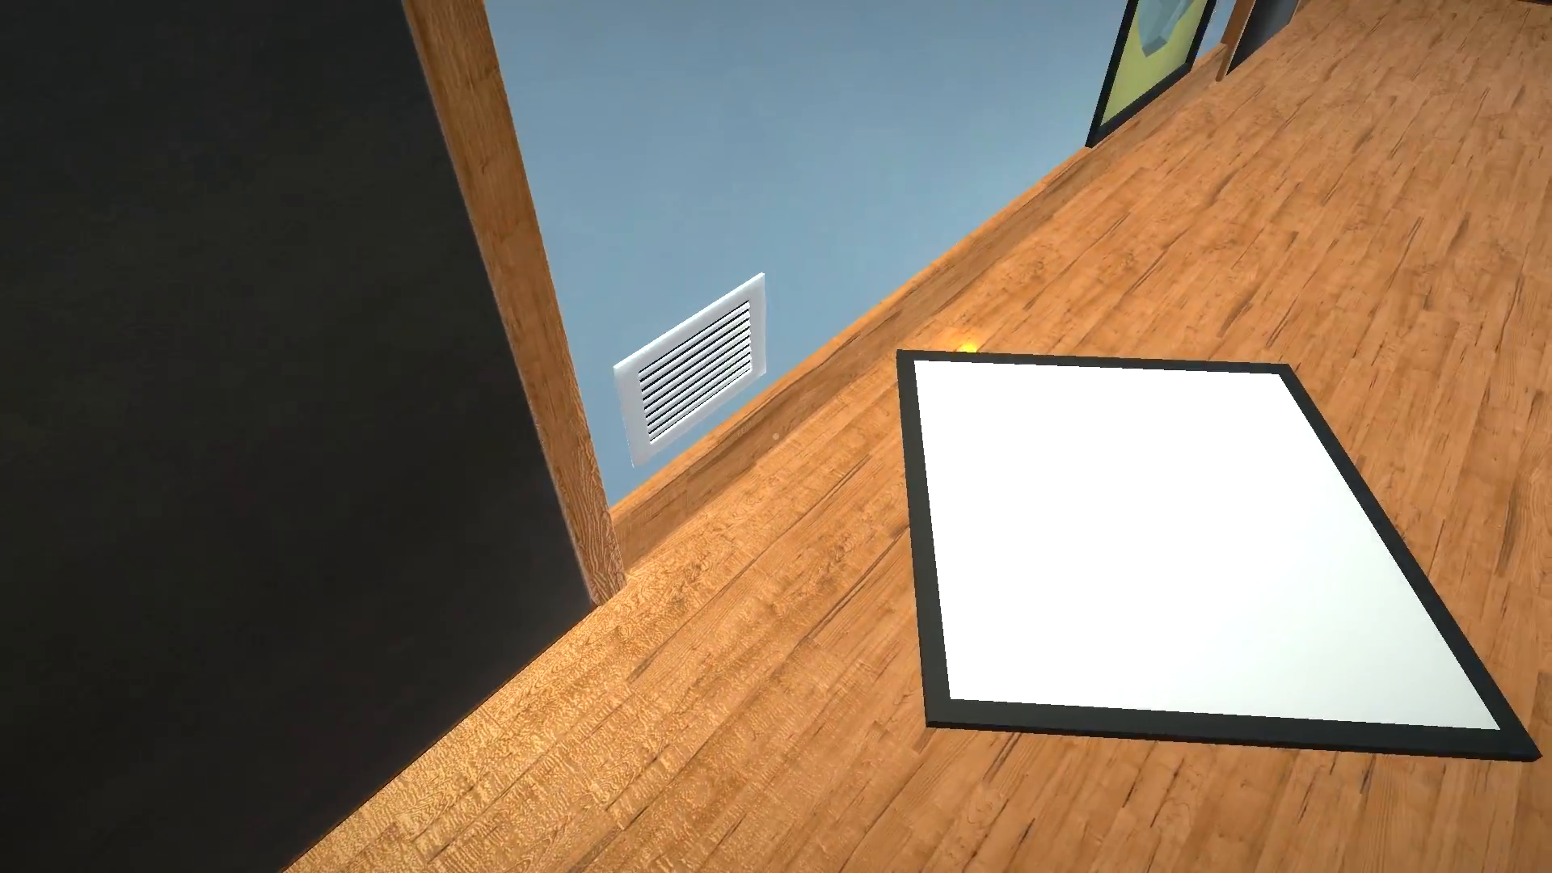
{"action": "mouse_move", "coordinate": [776, 437]}
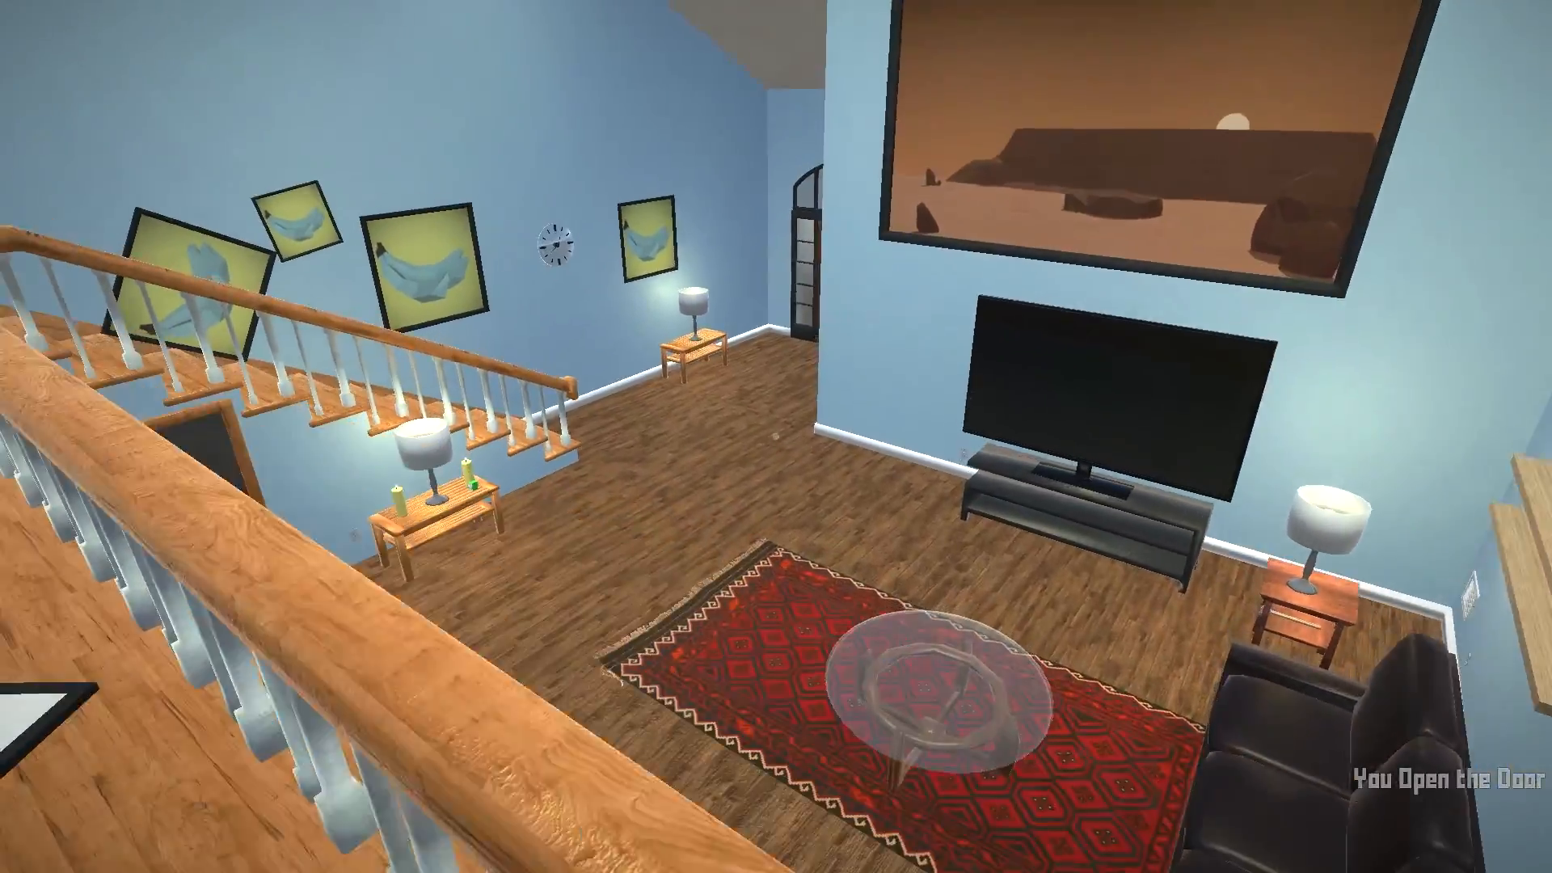
{"action": "mouse_move", "coordinate": [776, 437]}
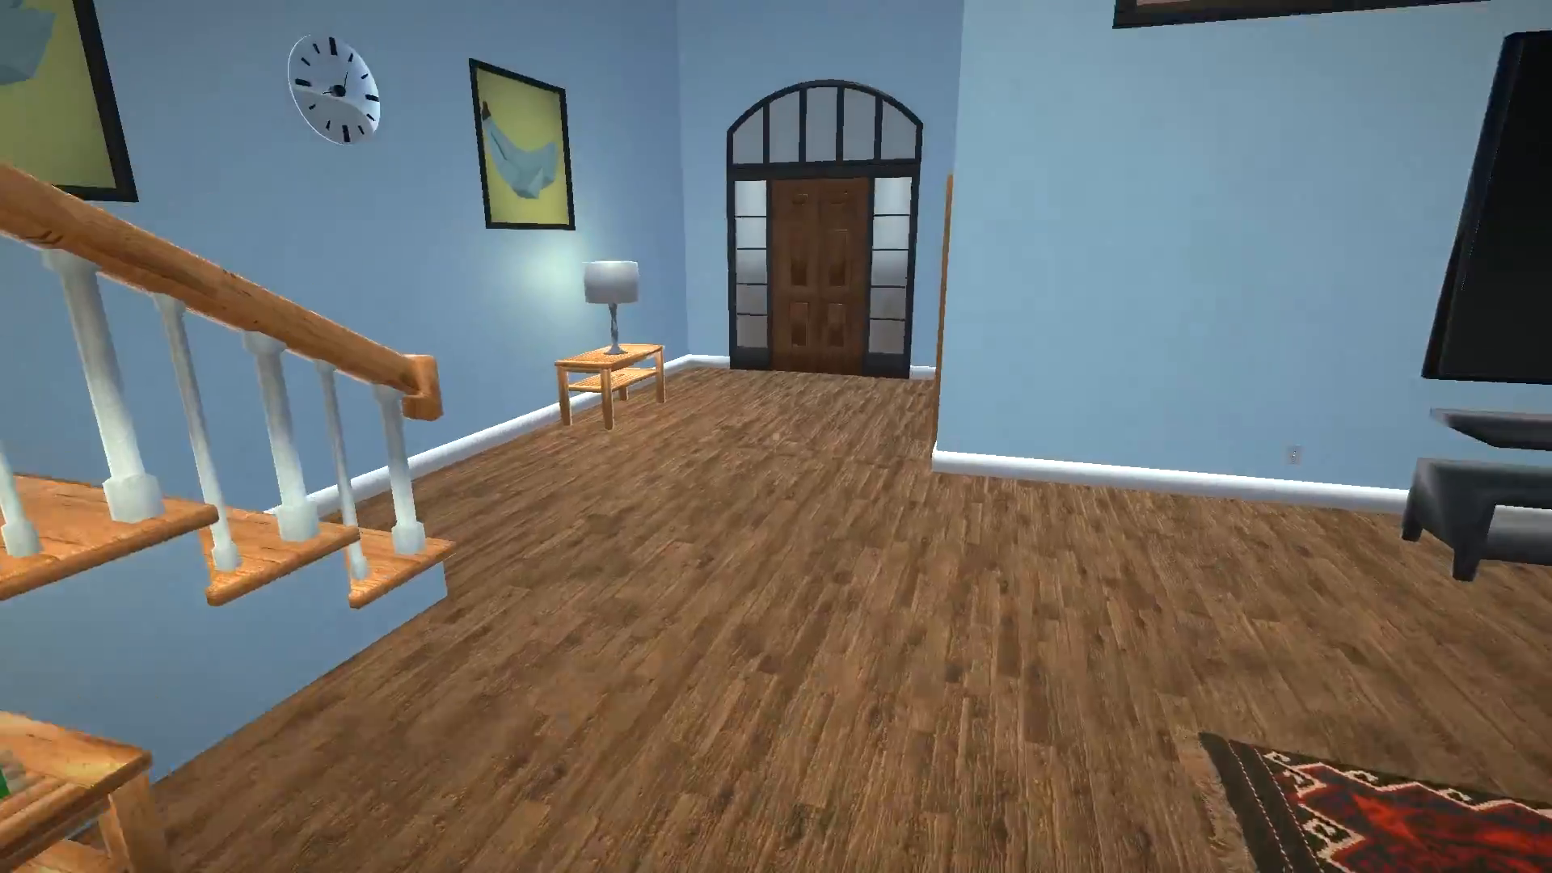
Pick up the crate and open the door ahead on the way to the kitchen knife
{"action": "left_click", "coordinate": [802, 276]}
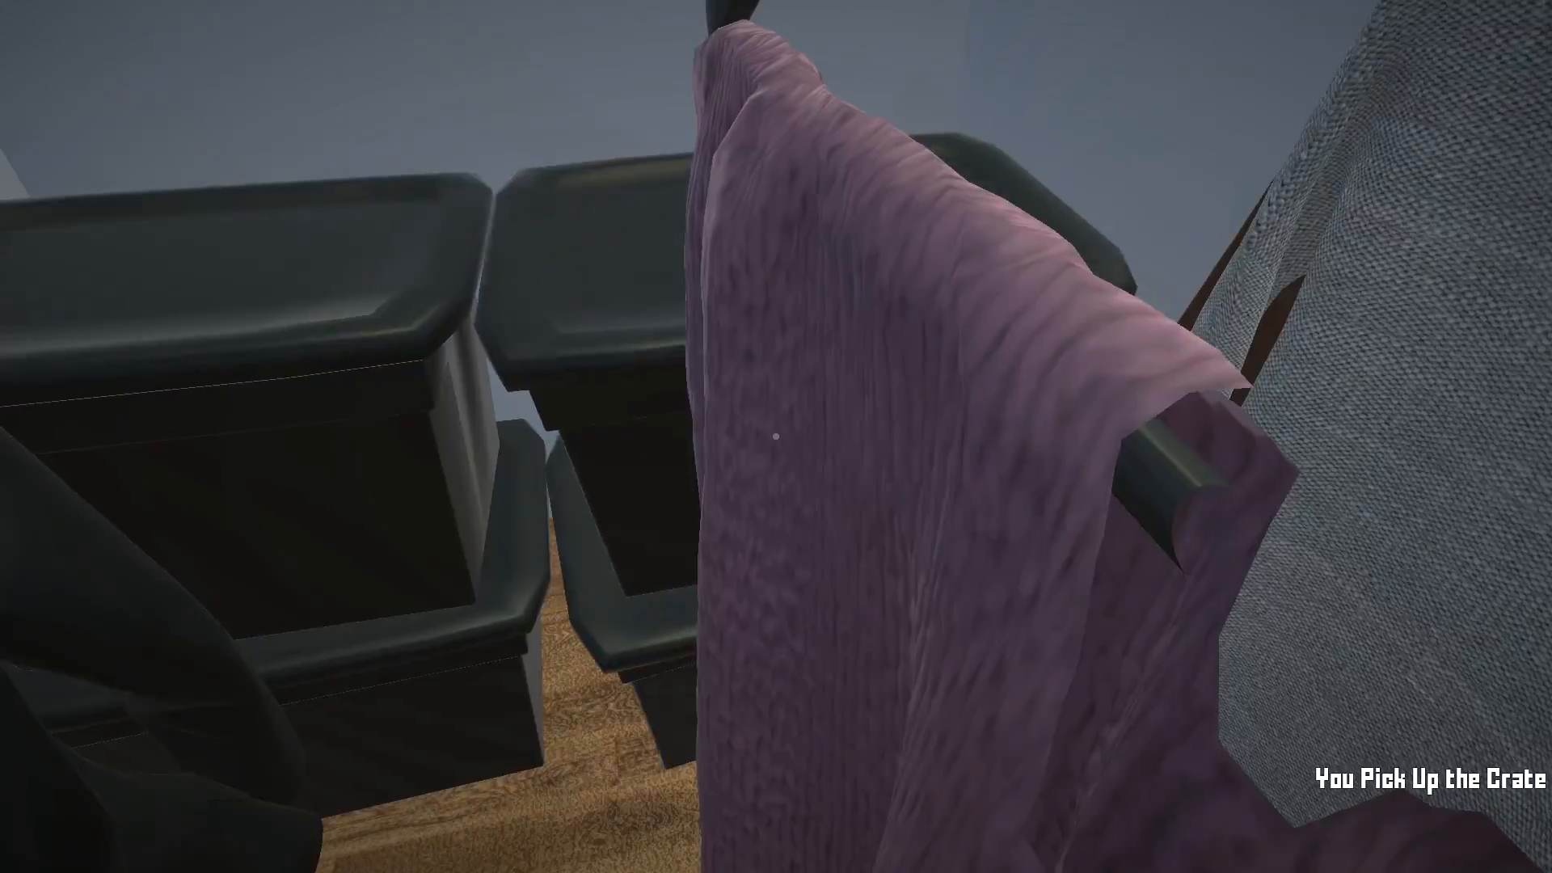
{"action": "mouse_move", "coordinate": [776, 436]}
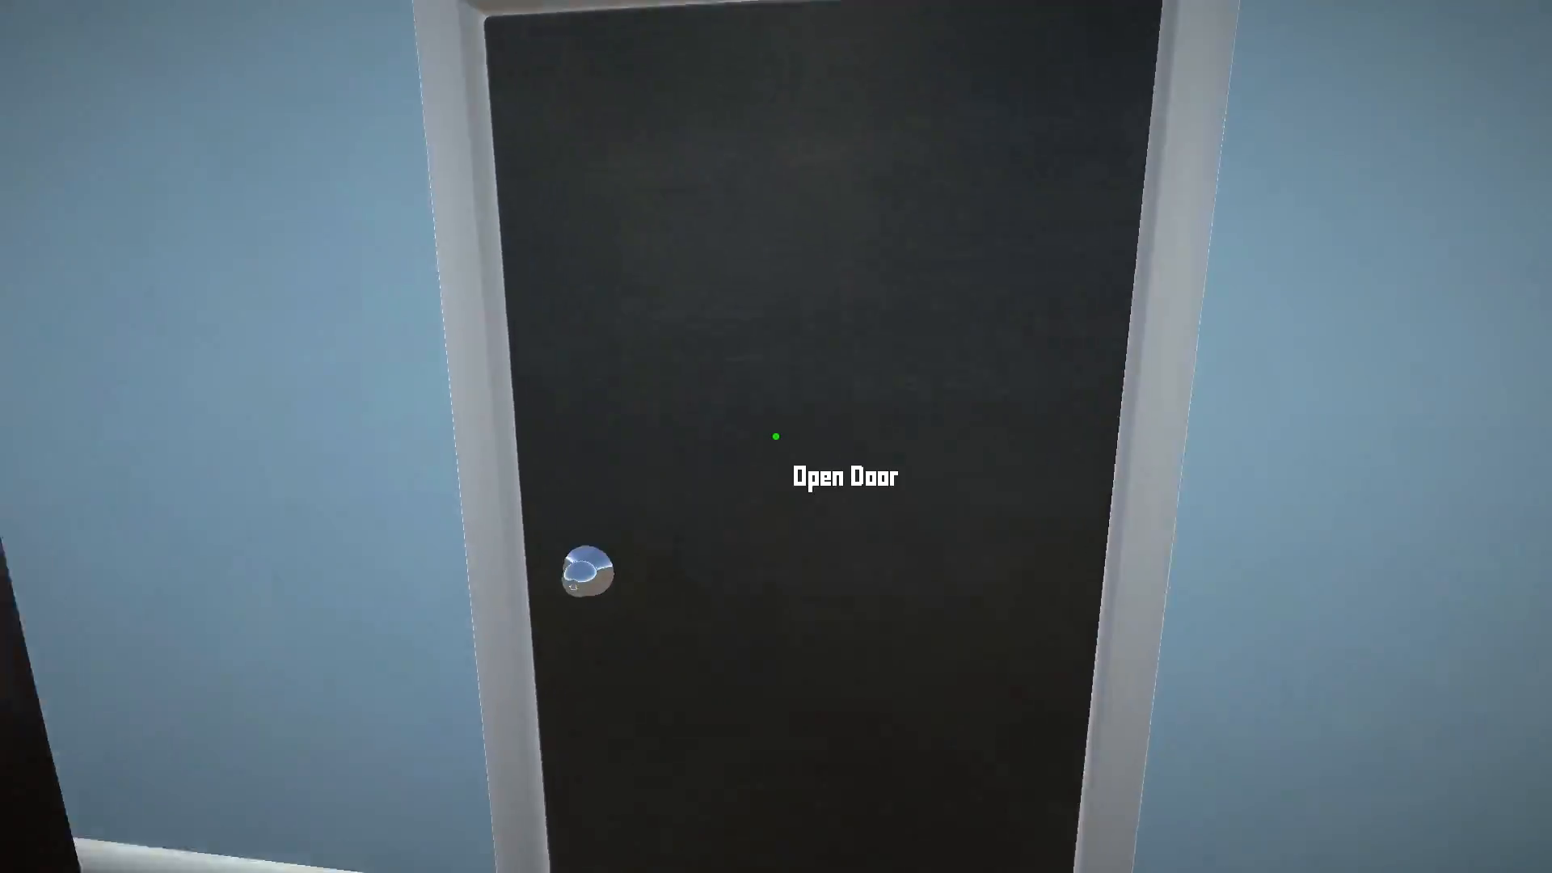
{"action": "left_click", "coordinate": [776, 436]}
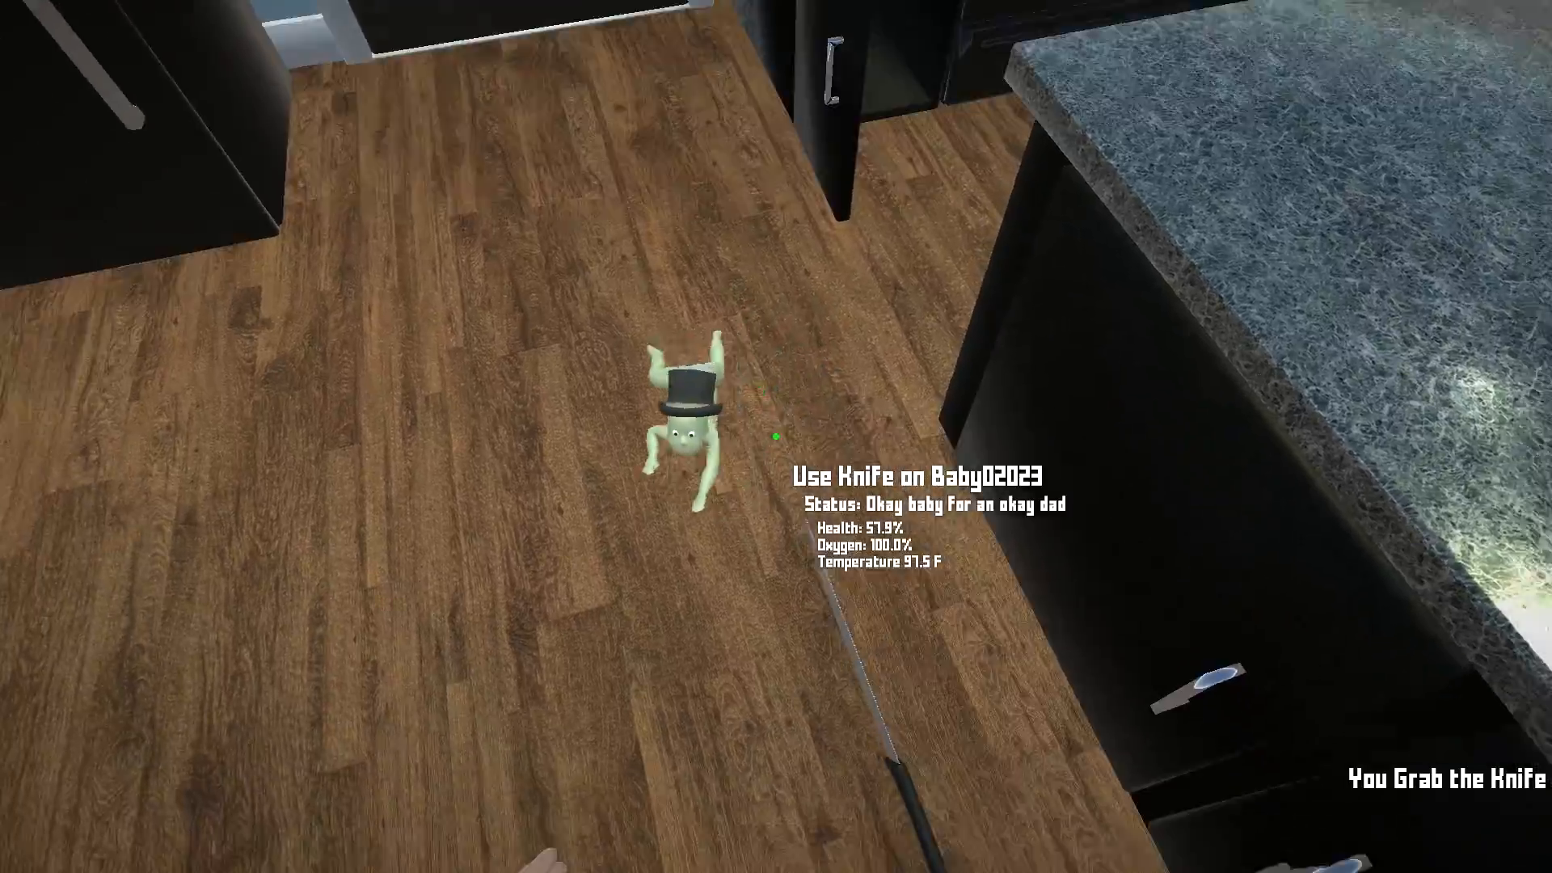
{"action": "mouse_move", "coordinate": [776, 436]}
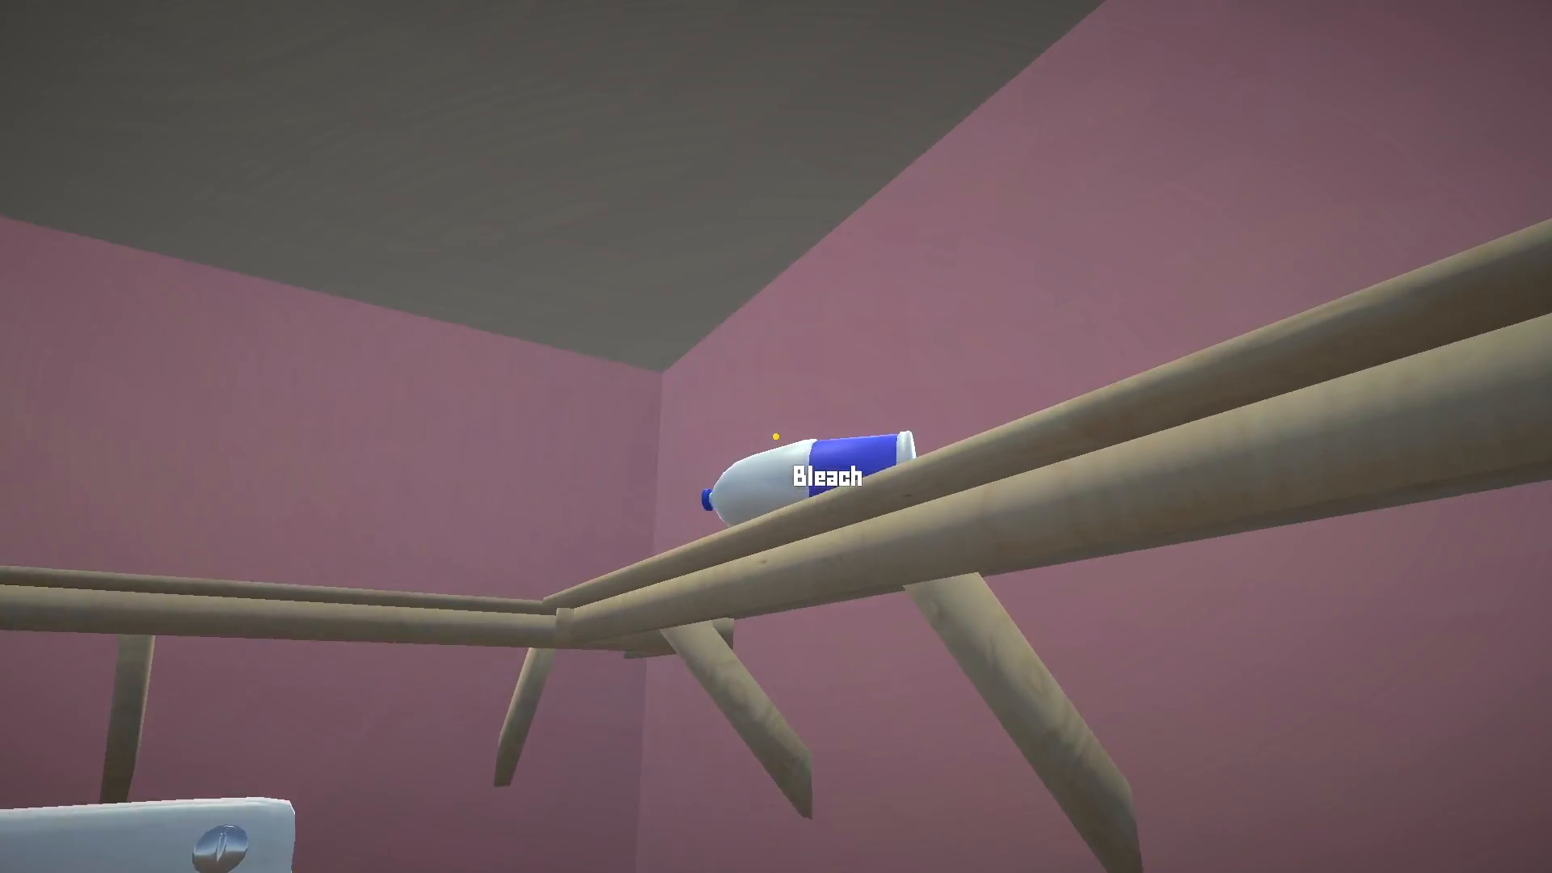
Grab the bleach bottle, then vote Rematch! after the baby wins
{"action": "left_click", "coordinate": [821, 470]}
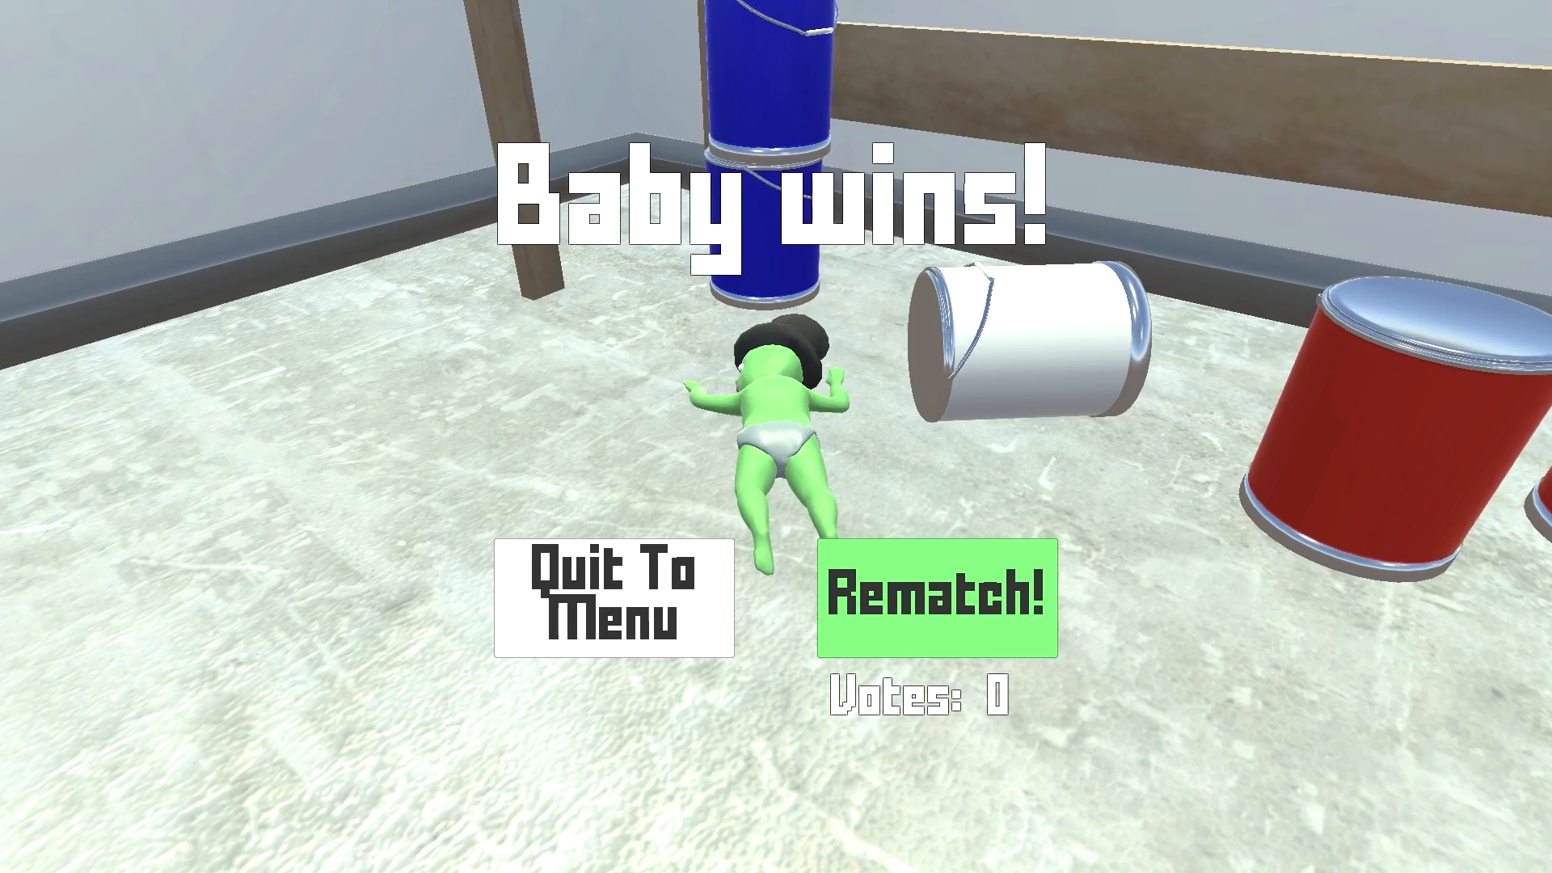
{"action": "left_click", "coordinate": [936, 596]}
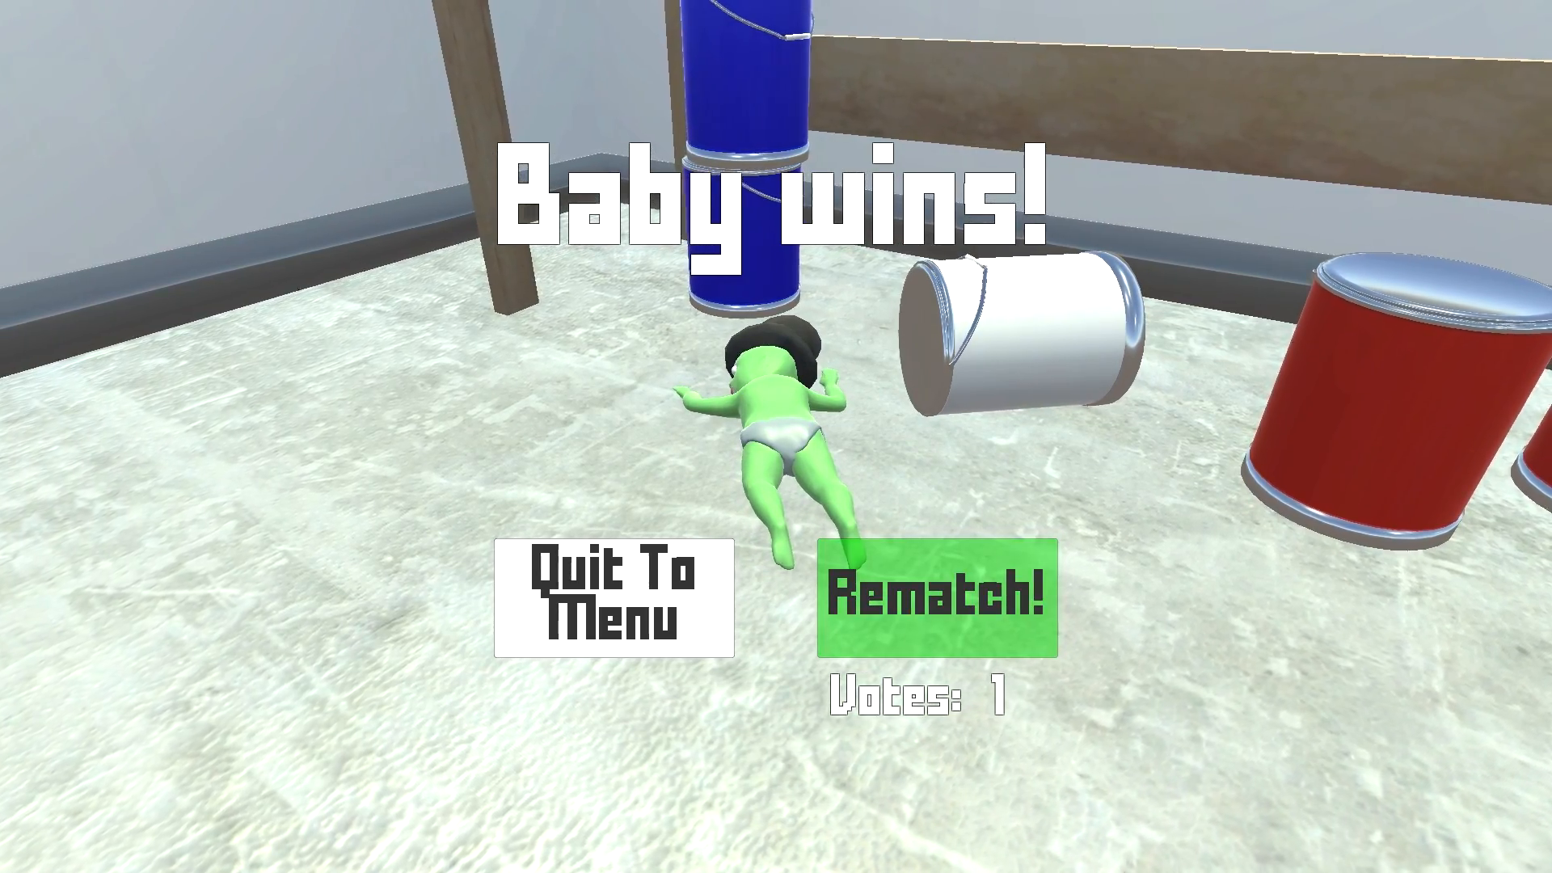
{"action": "left_click", "coordinate": [936, 598]}
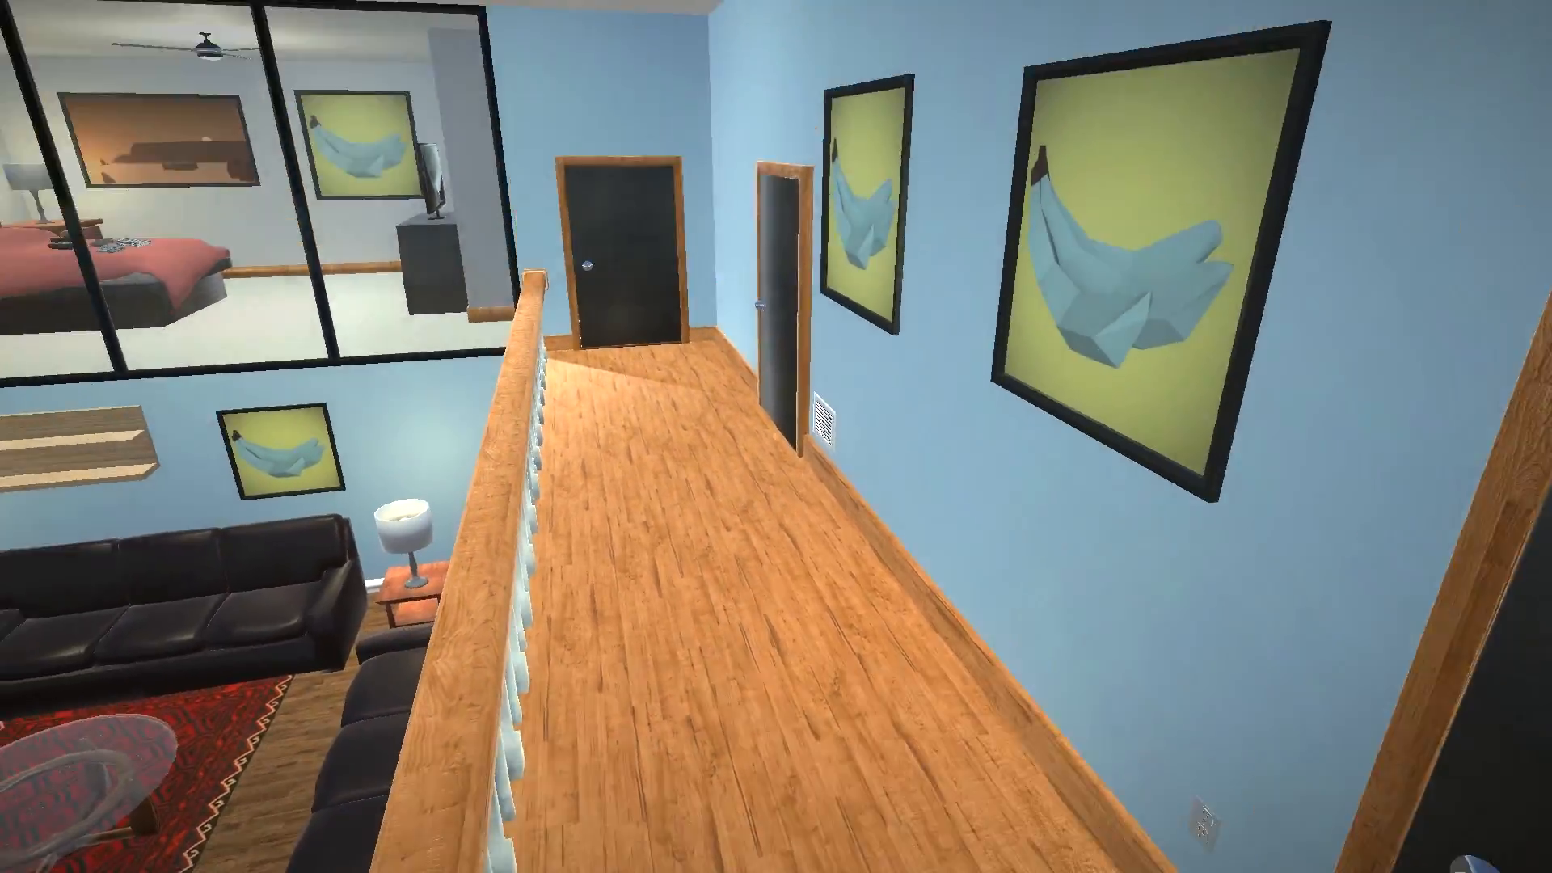
{"action": "mouse_move", "coordinate": [776, 437]}
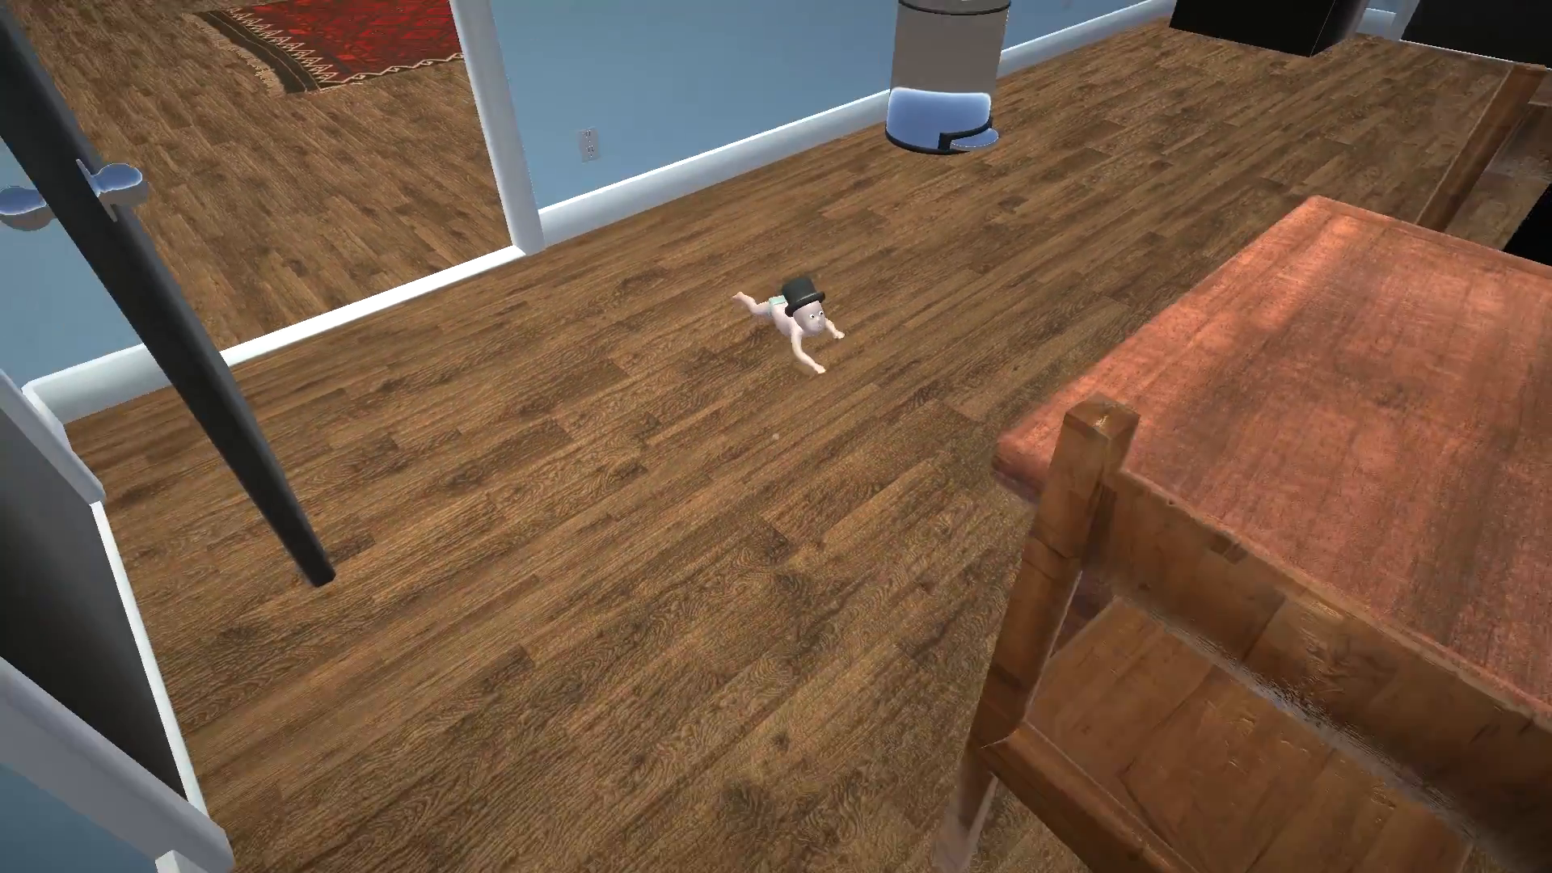
{"action": "mouse_move", "coordinate": [776, 436]}
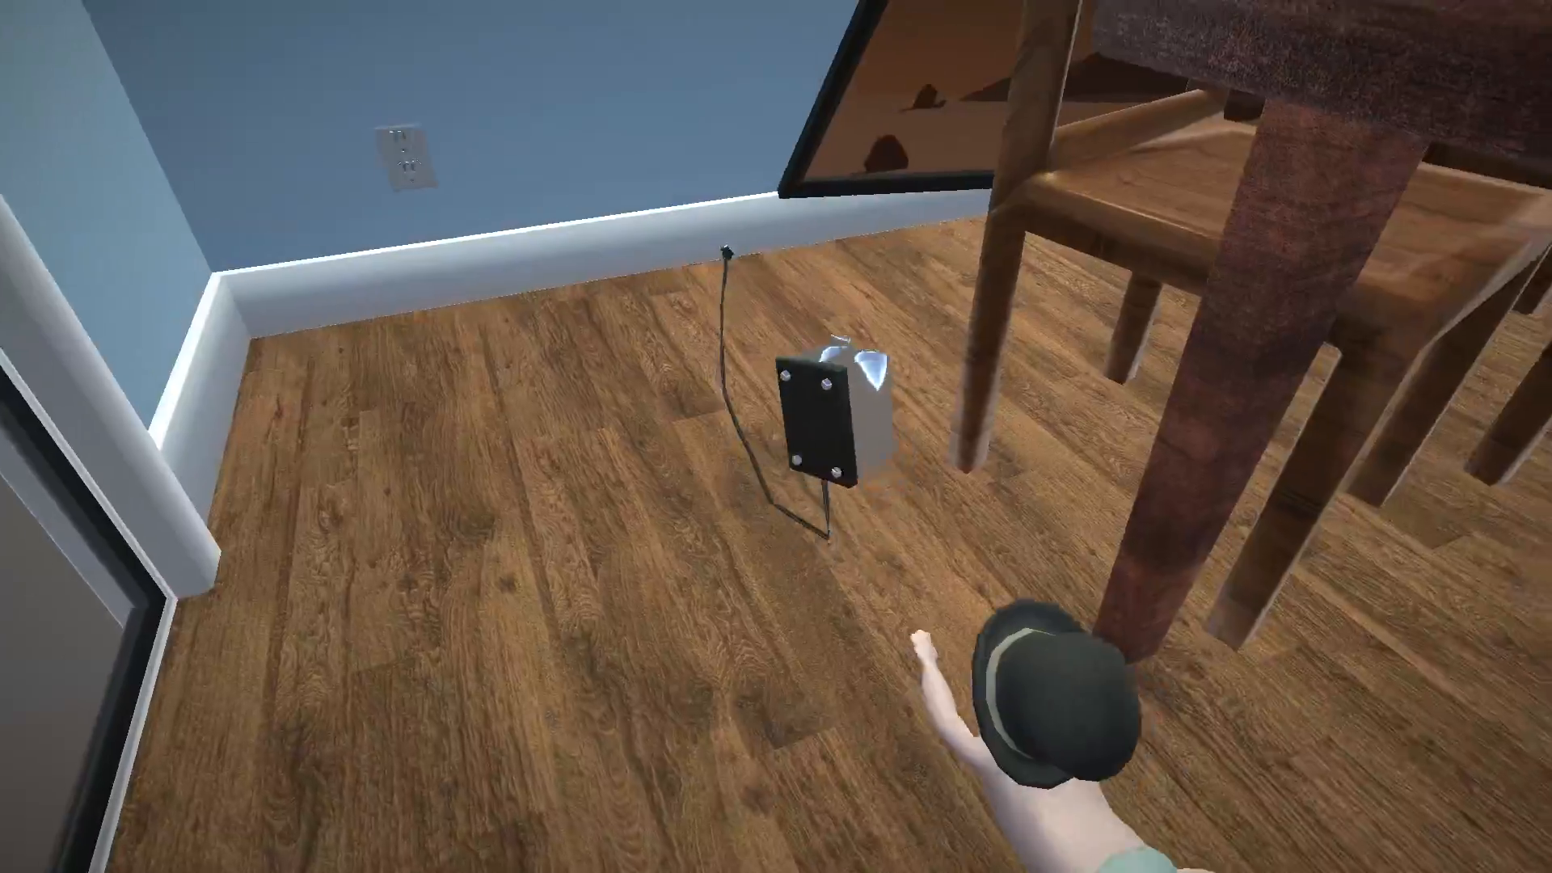
{"action": "mouse_move", "coordinate": [776, 436]}
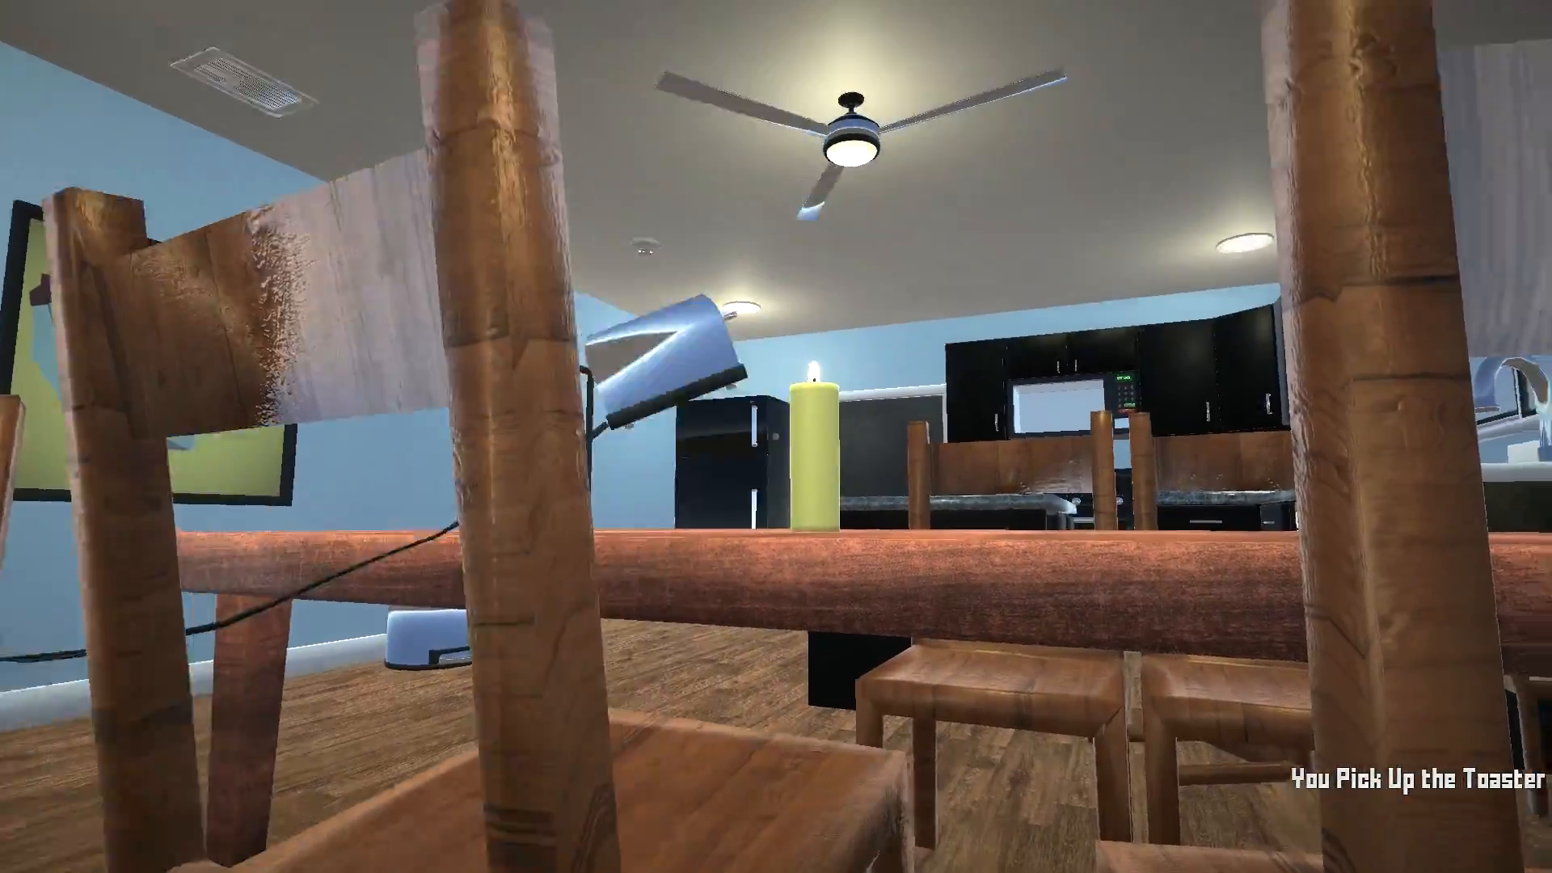
{"action": "mouse_move", "coordinate": [776, 436]}
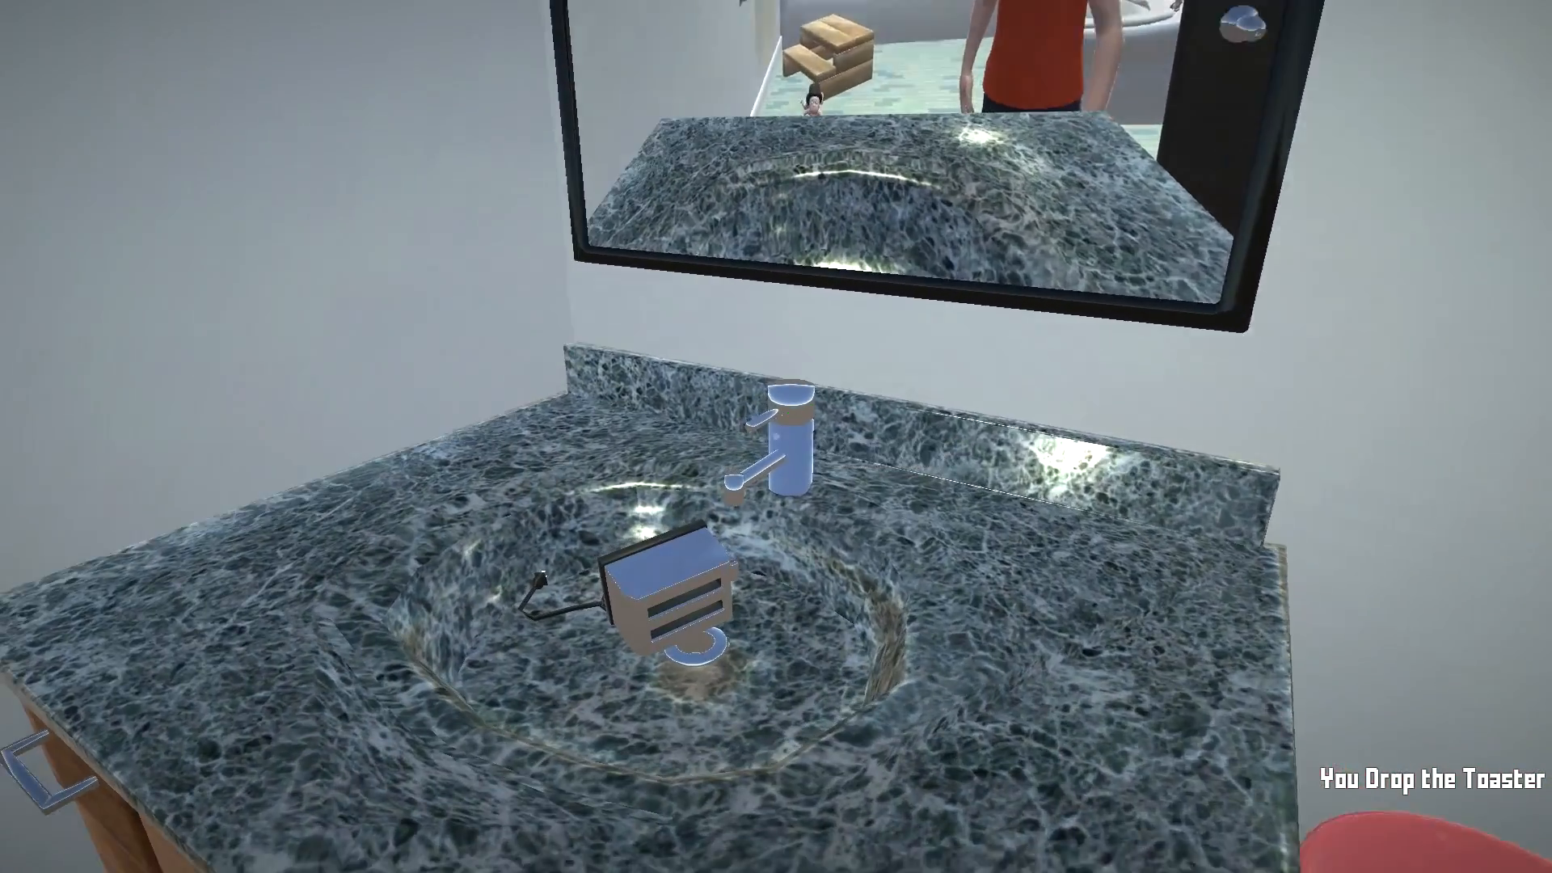
Drop the carried toaster into the bathroom sink
{"action": "left_click", "coordinate": [782, 456]}
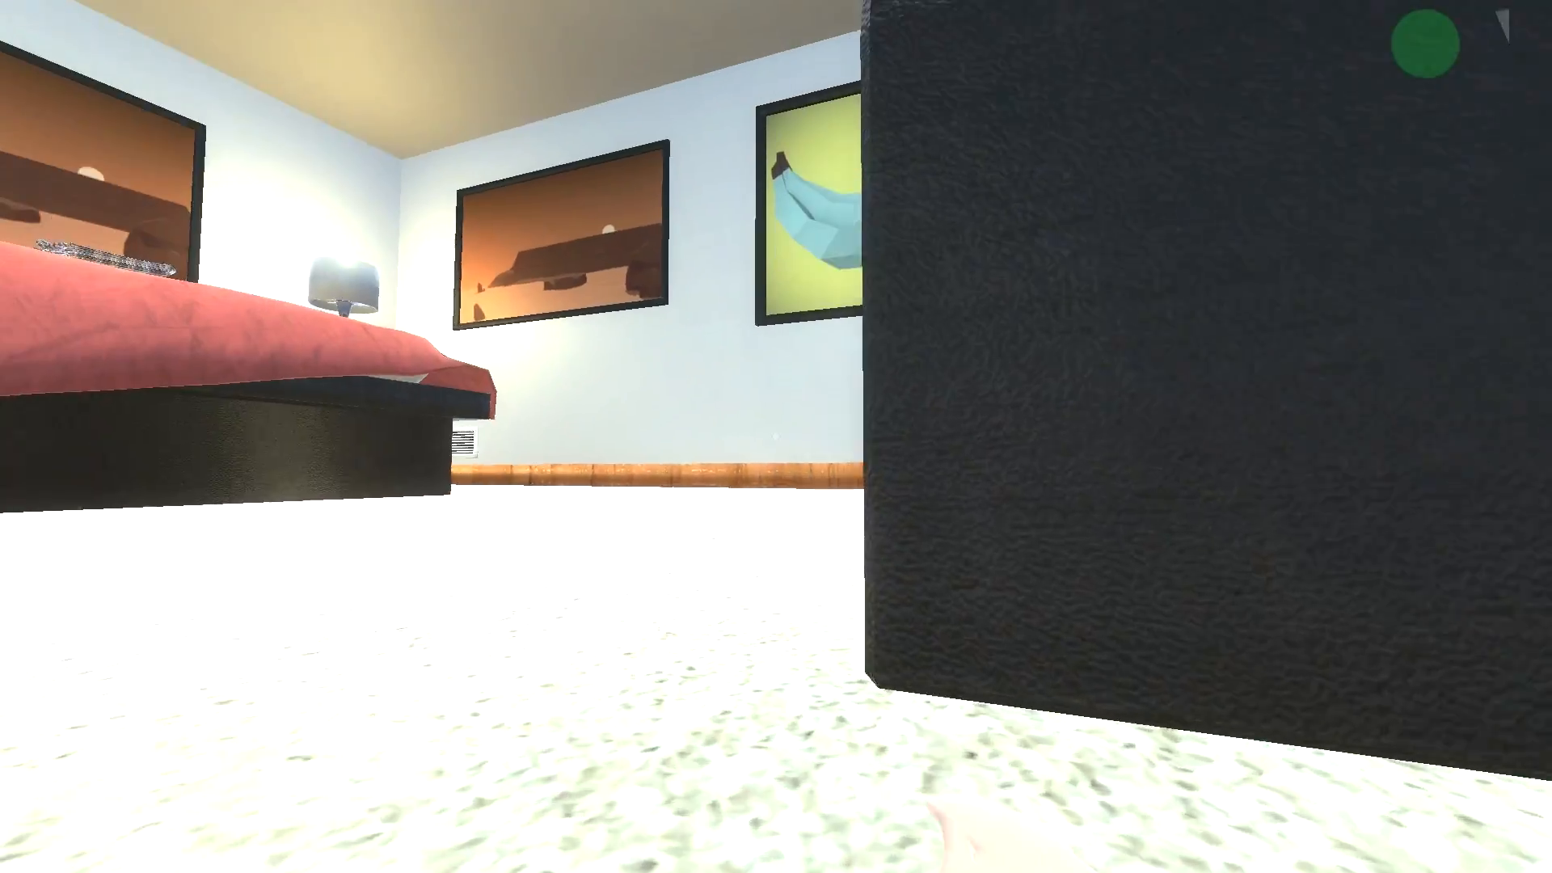
{"action": "mouse_move", "coordinate": [776, 436]}
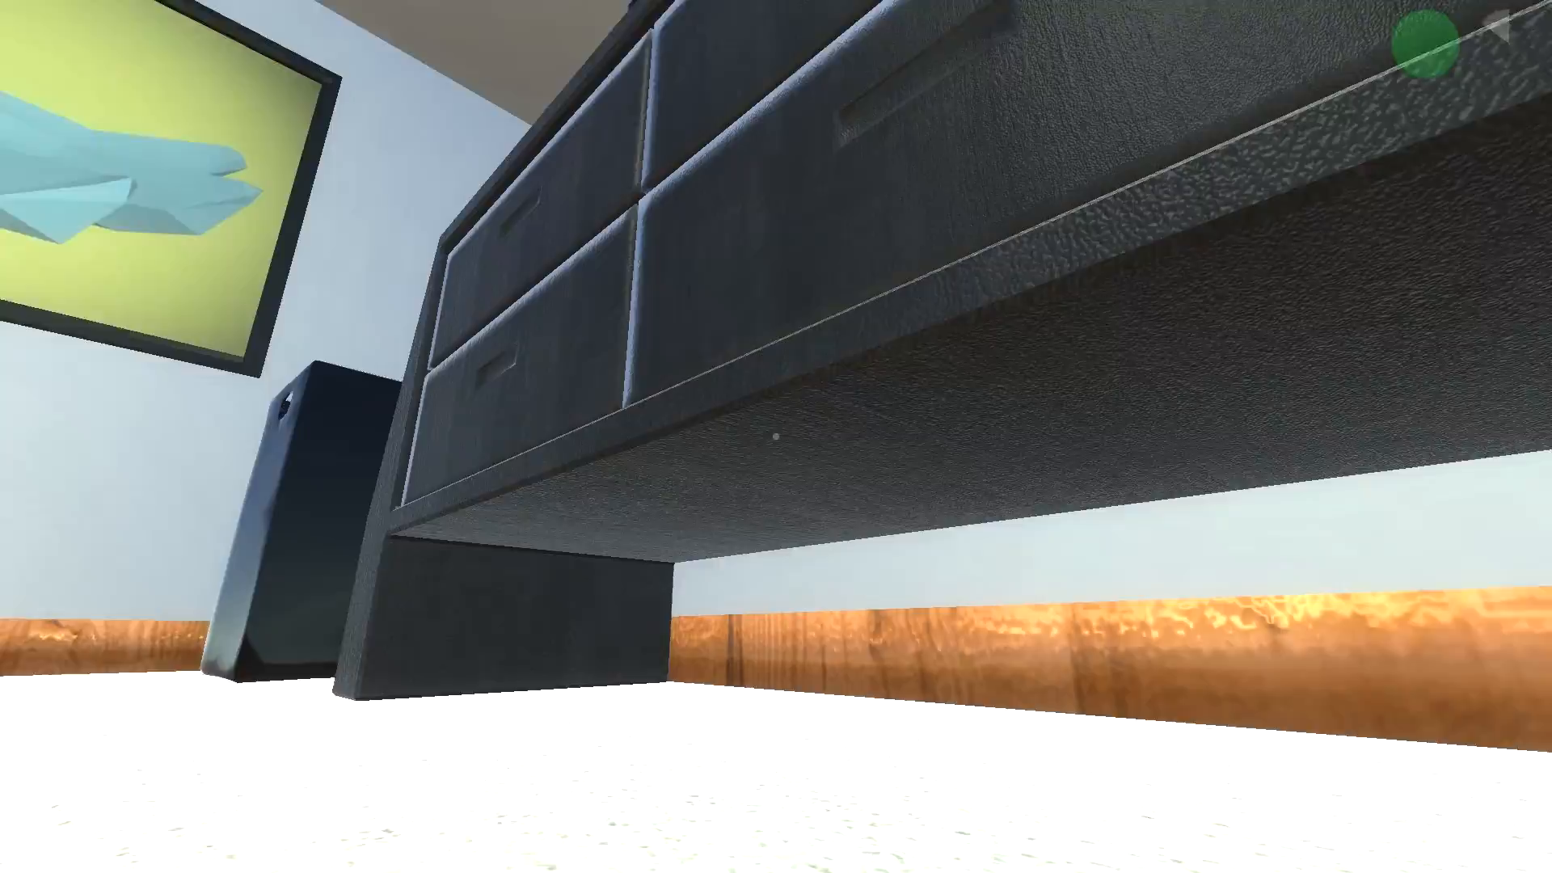
Open the bedroom dresser drawer and the nightstand drawer
{"action": "left_click", "coordinate": [776, 435]}
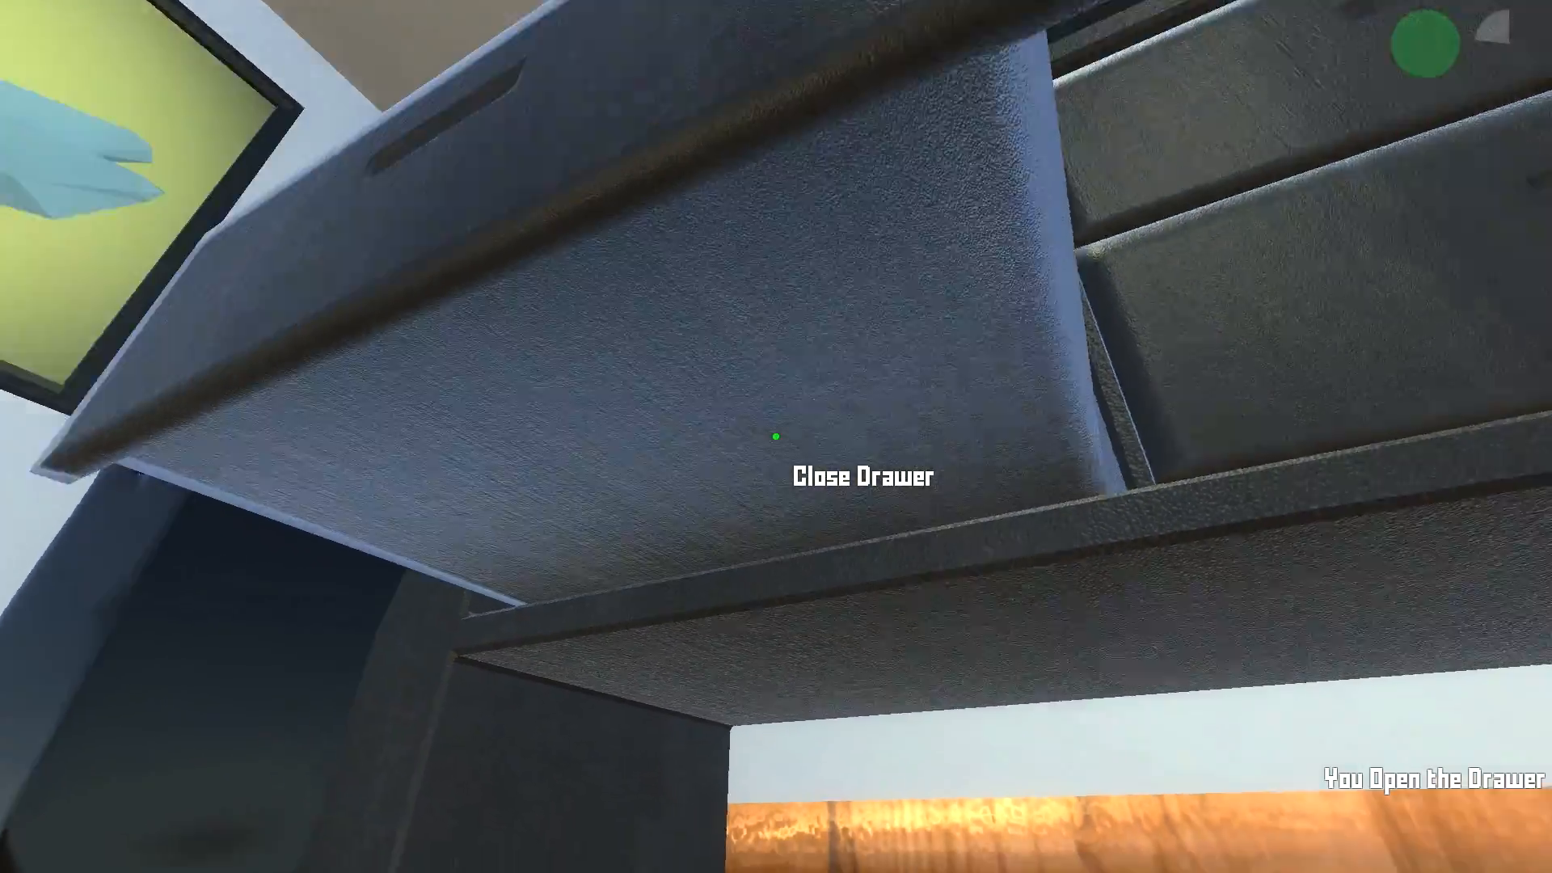
{"action": "mouse_move", "coordinate": [776, 437]}
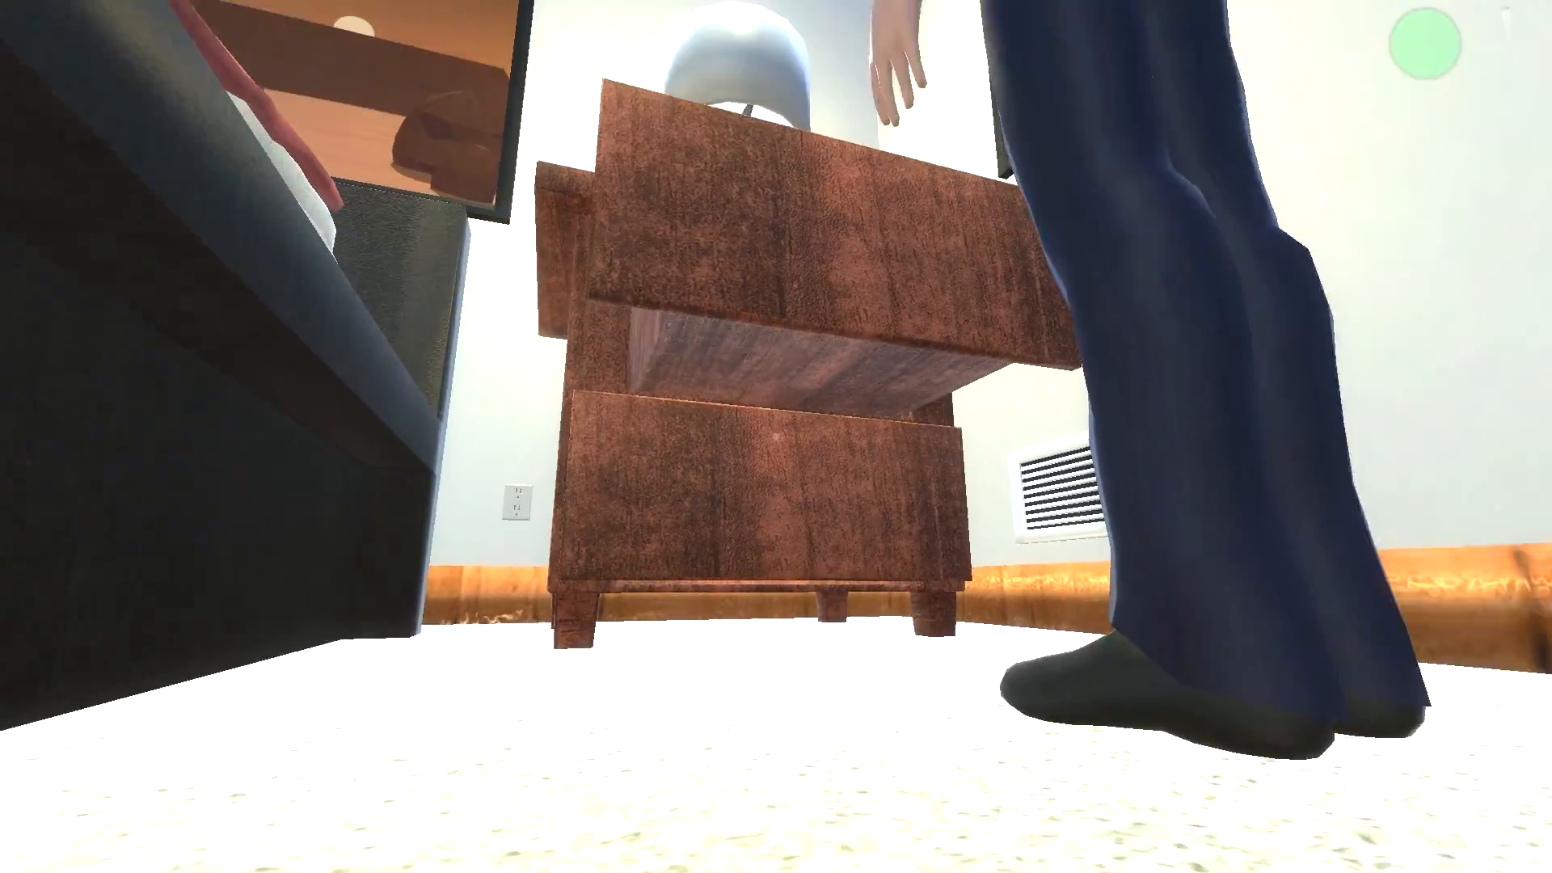
{"action": "left_click", "coordinate": [774, 438]}
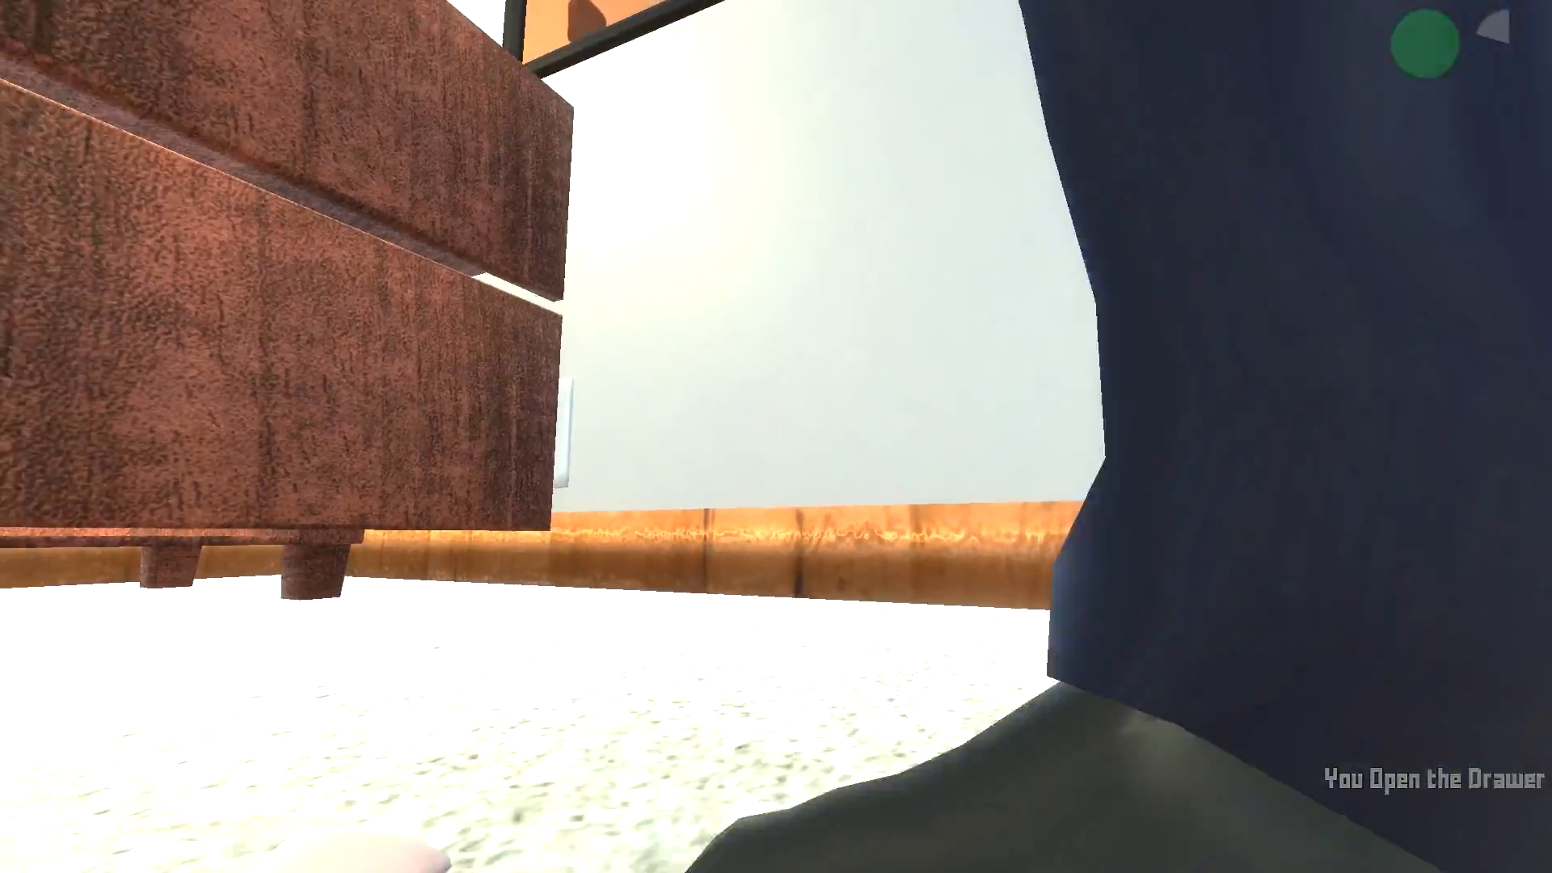
{"action": "mouse_move", "coordinate": [776, 436]}
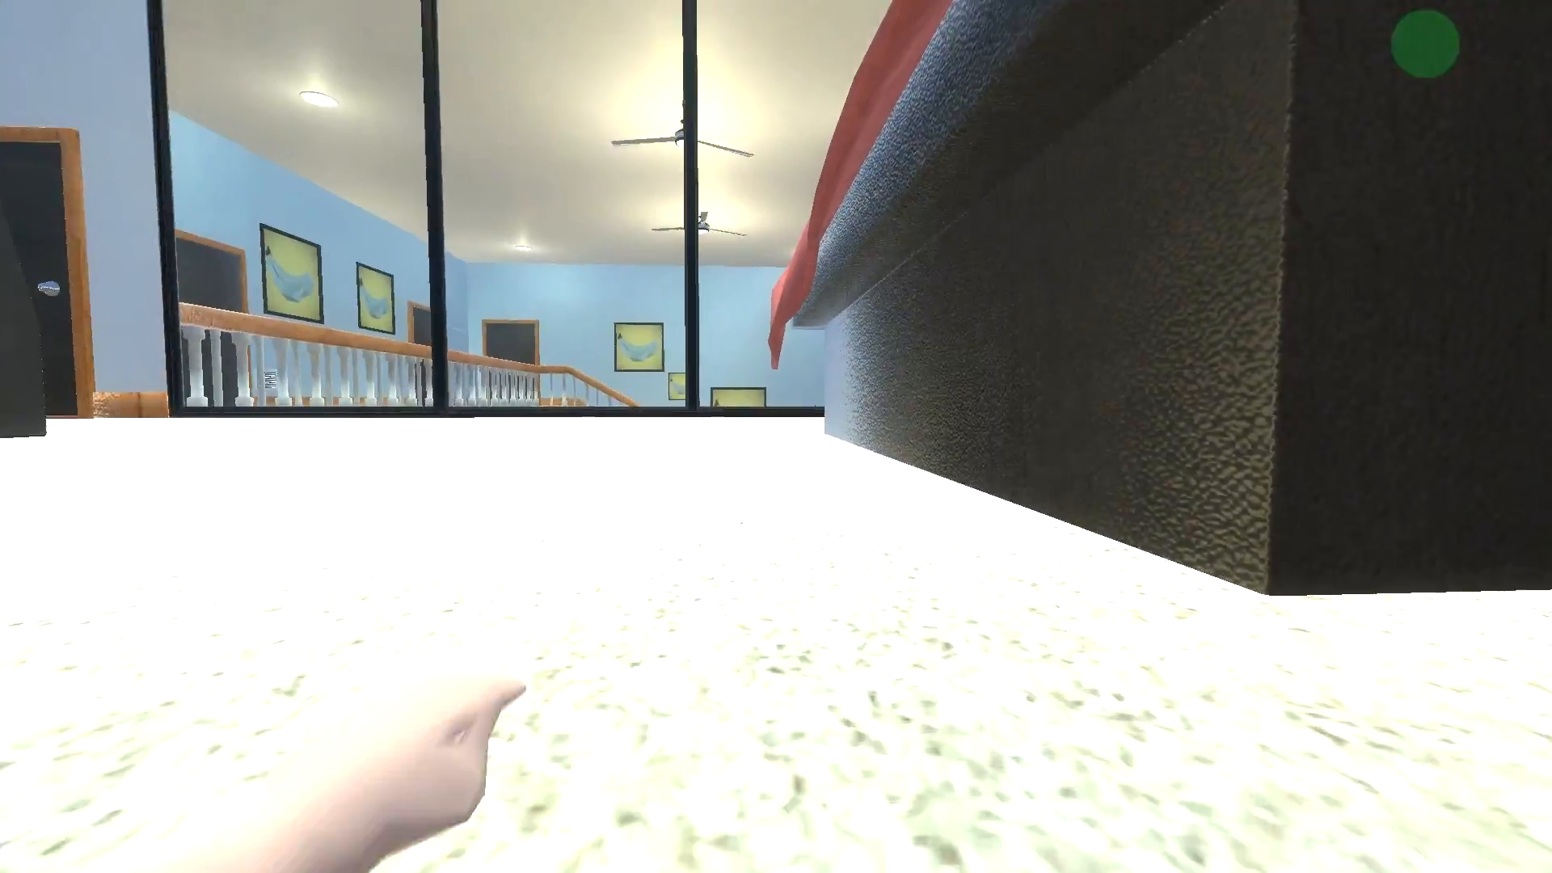
{"action": "mouse_move", "coordinate": [776, 436]}
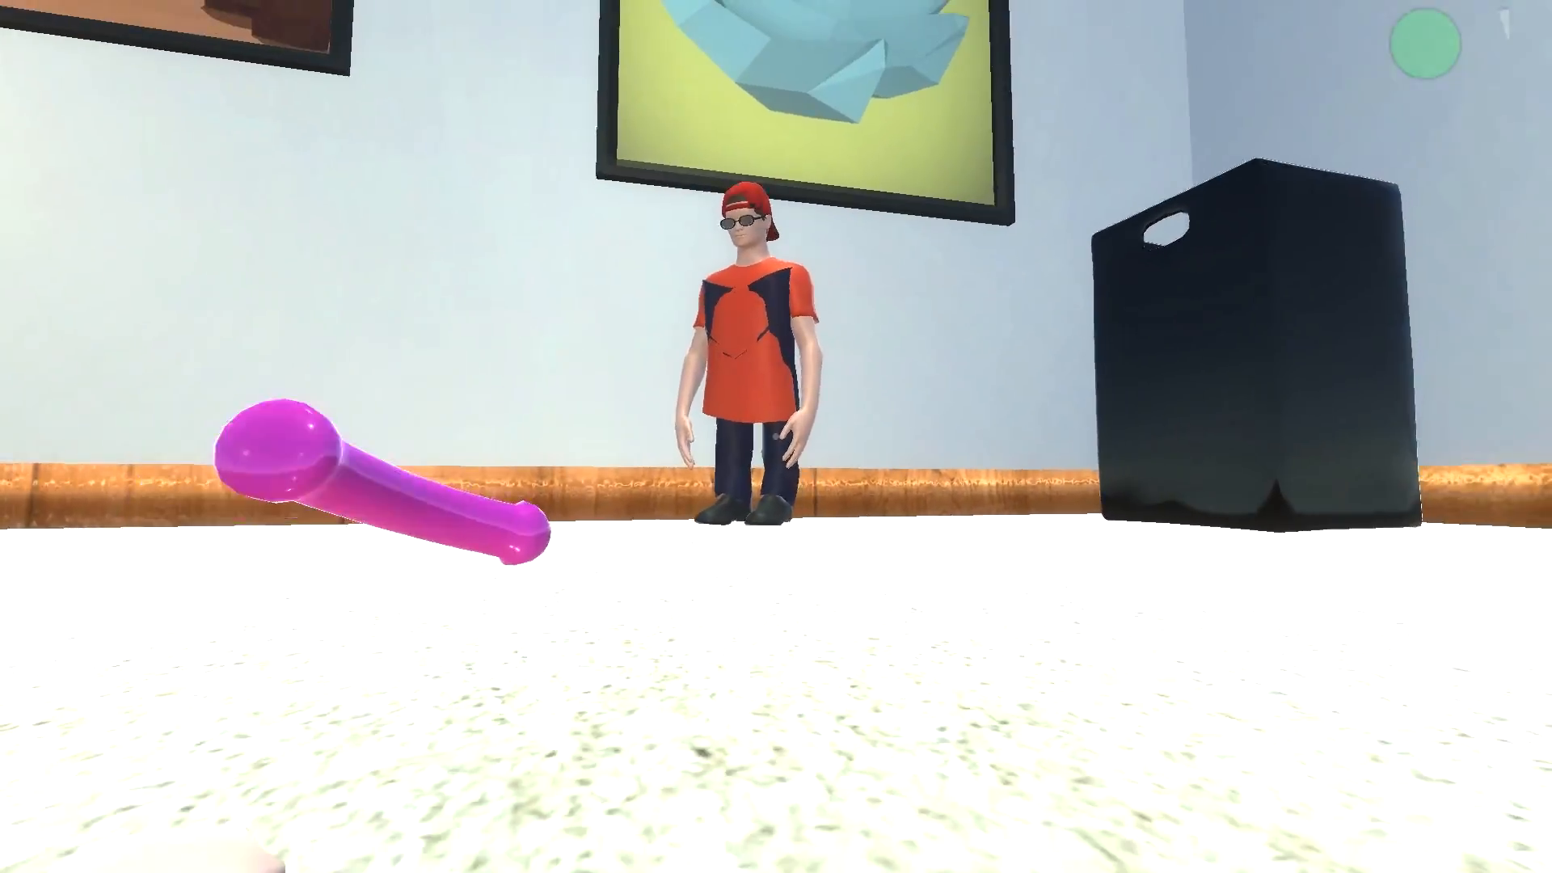
{"action": "mouse_move", "coordinate": [776, 436]}
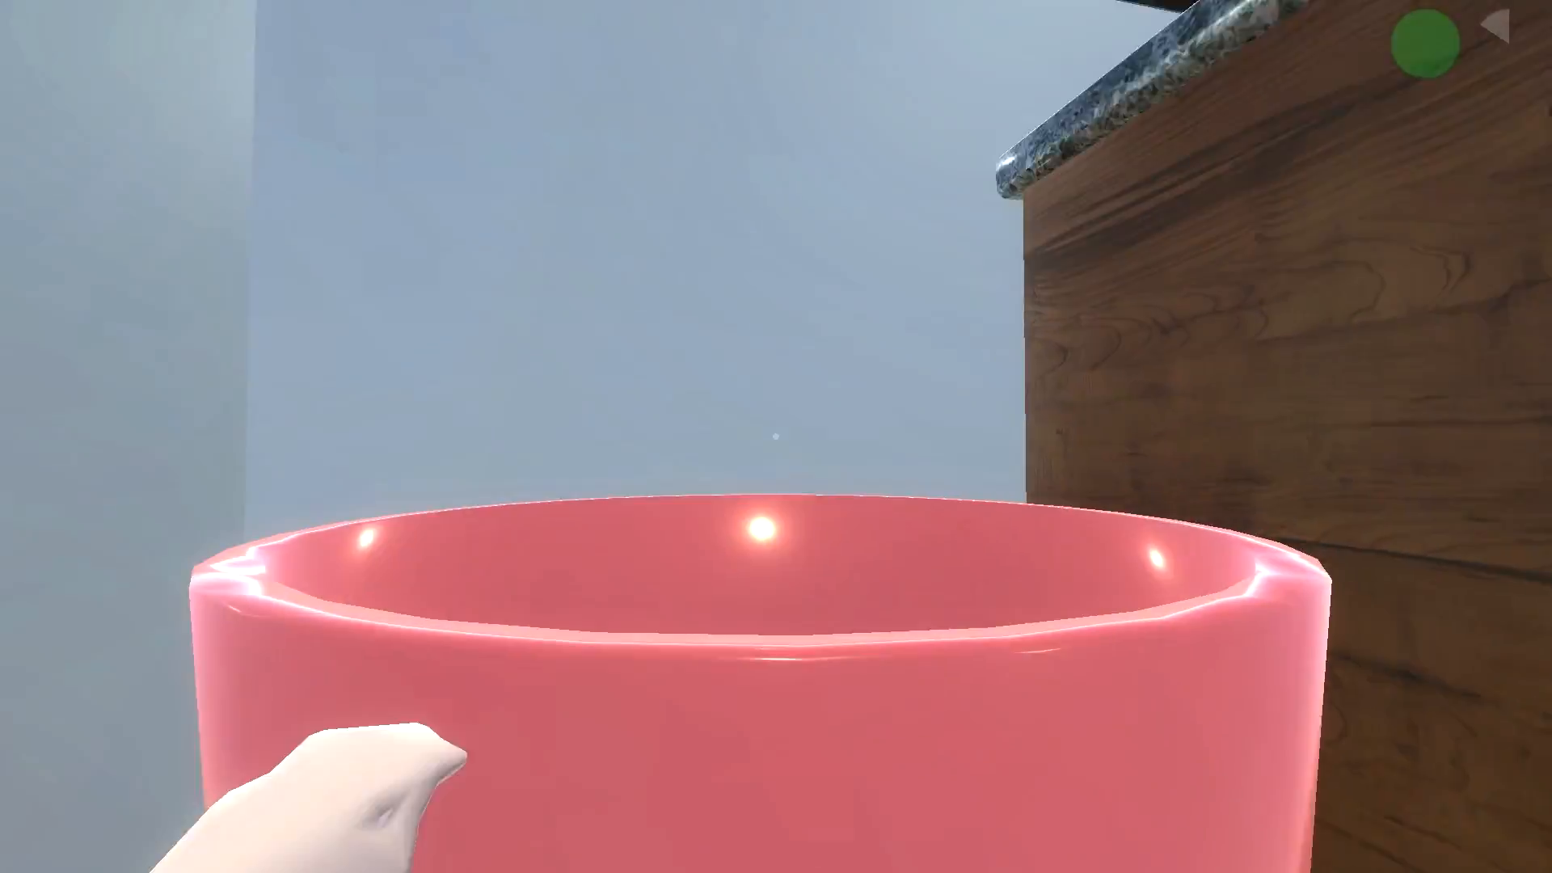
{"action": "mouse_move", "coordinate": [776, 436]}
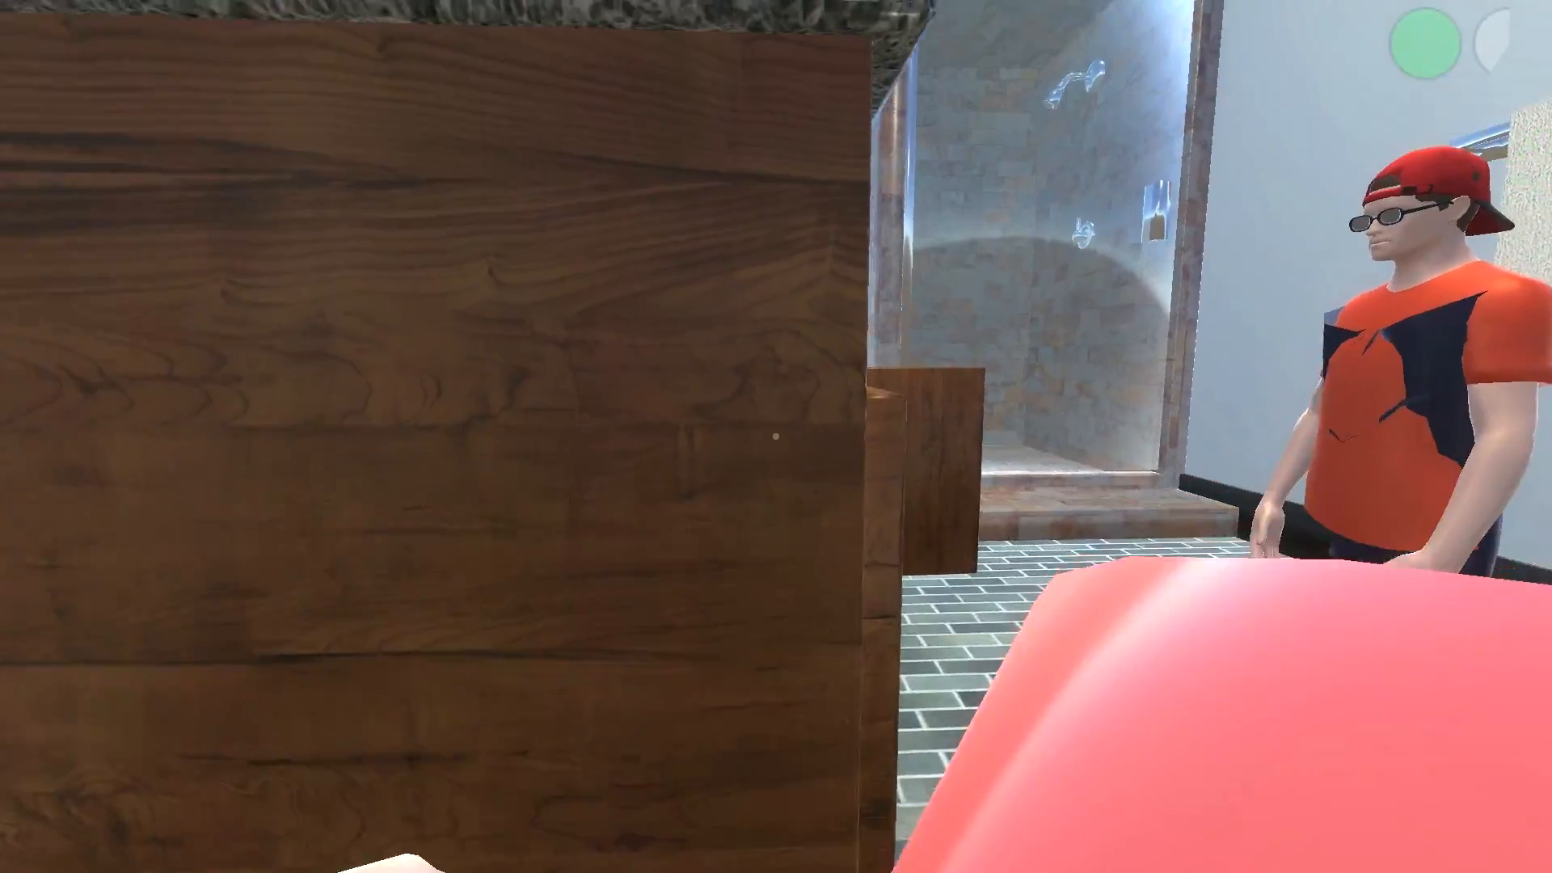
{"action": "mouse_move", "coordinate": [775, 437]}
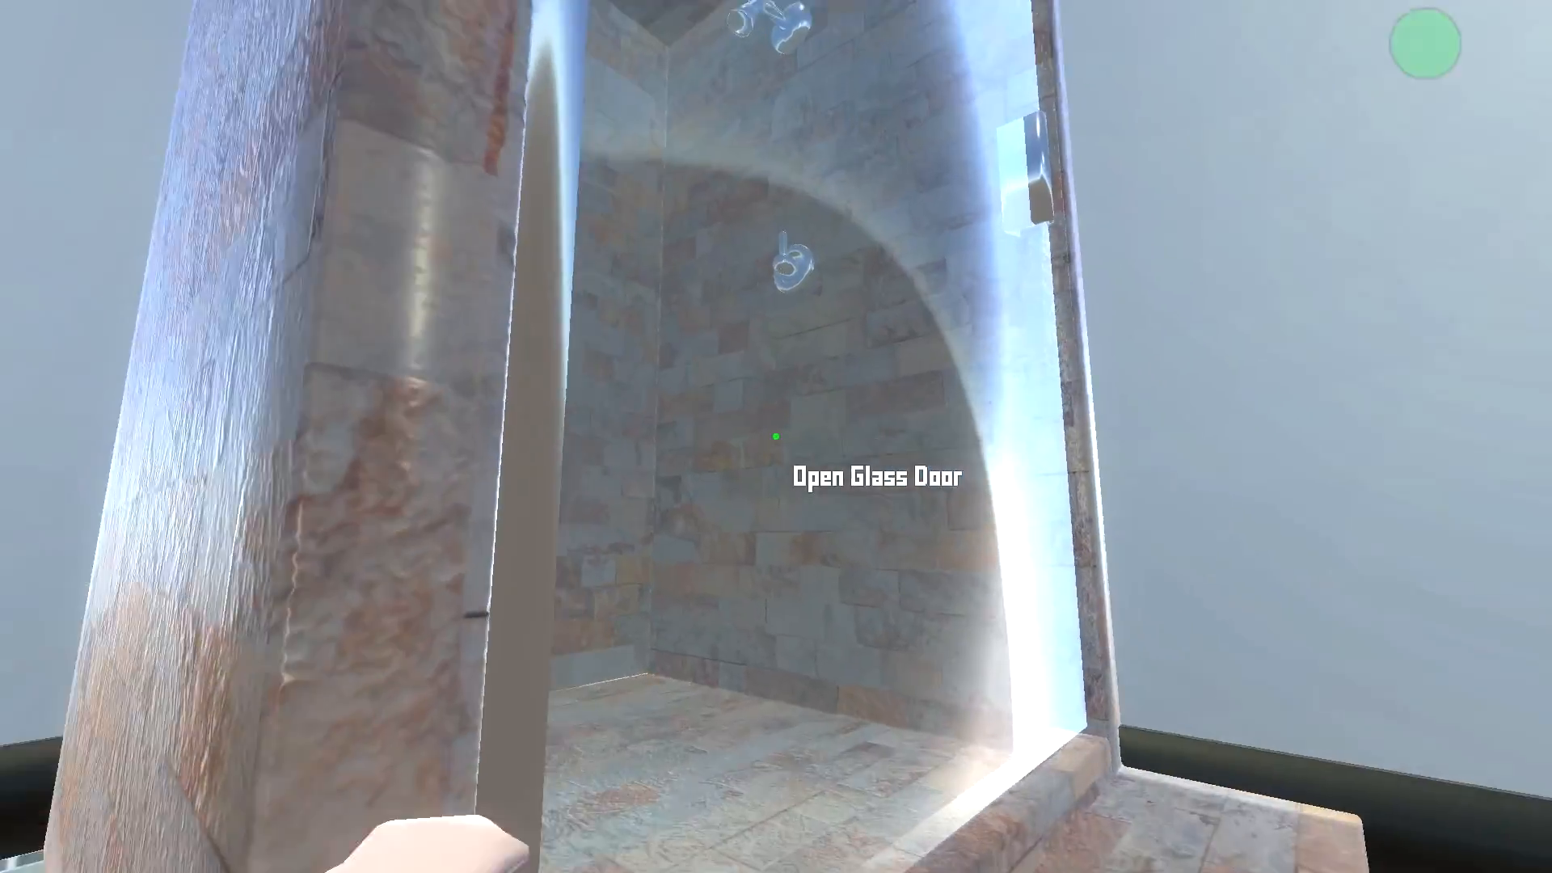
Open the glass shower door and move along the bathroom cabinets
{"action": "left_click", "coordinate": [776, 436]}
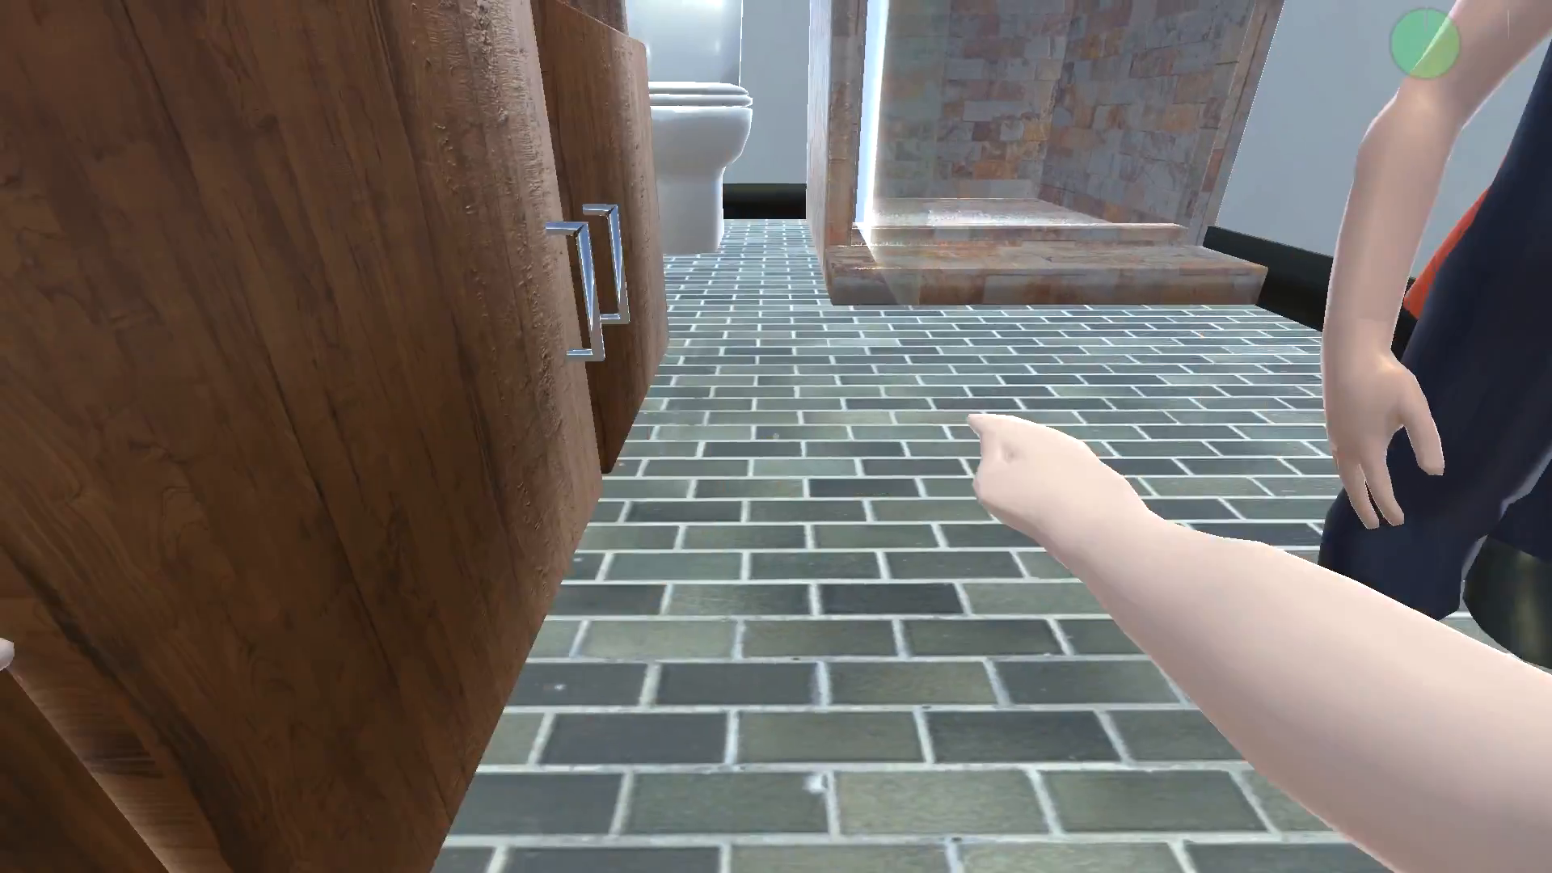
{"action": "left_click", "coordinate": [594, 276]}
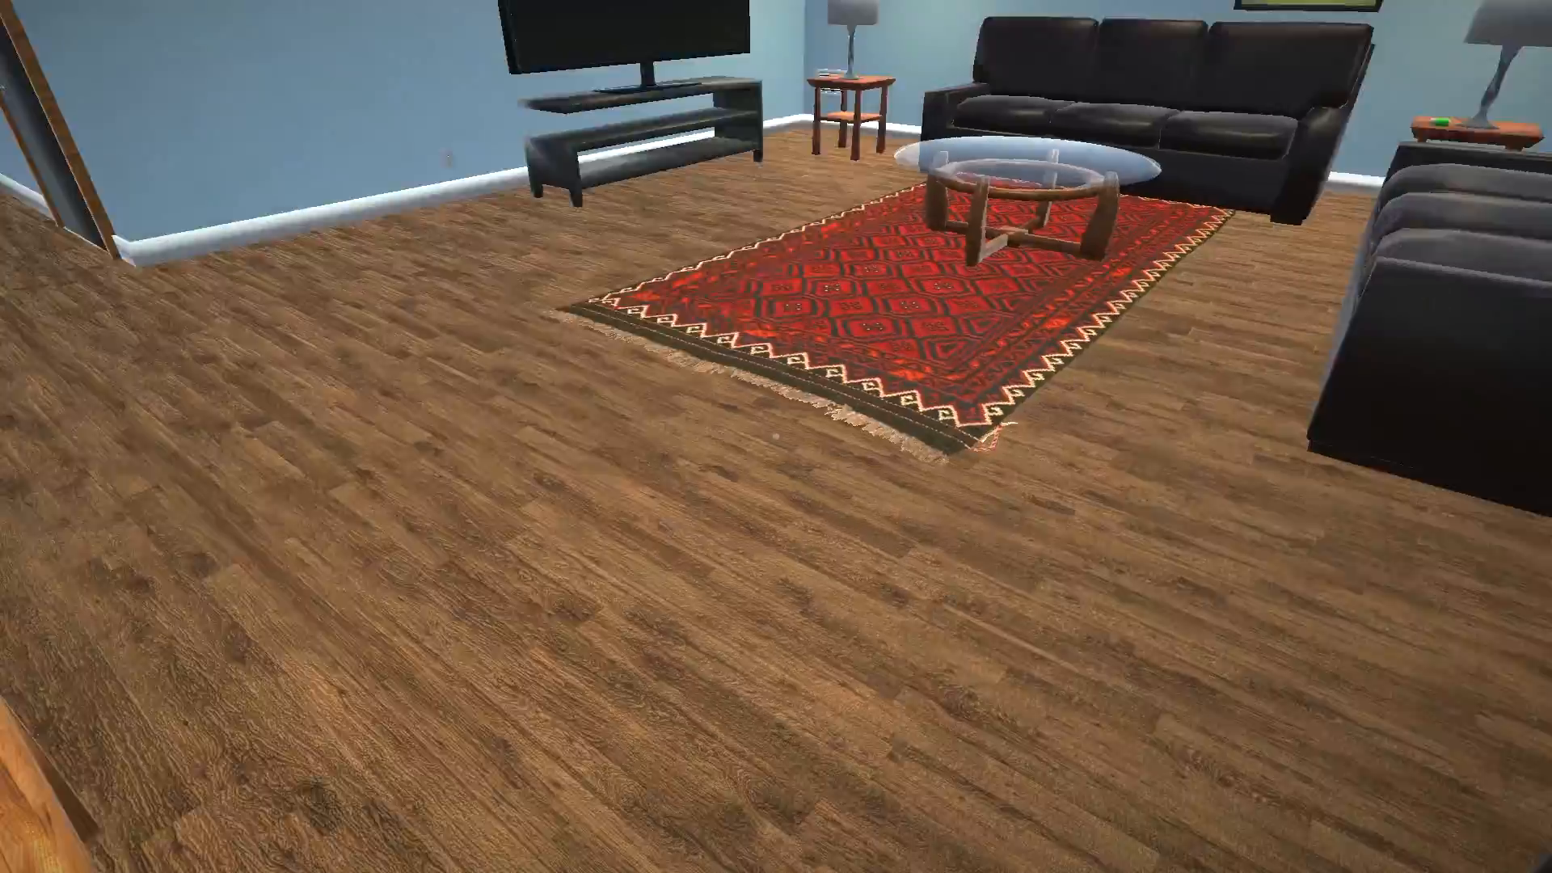
{"action": "mouse_move", "coordinate": [776, 437]}
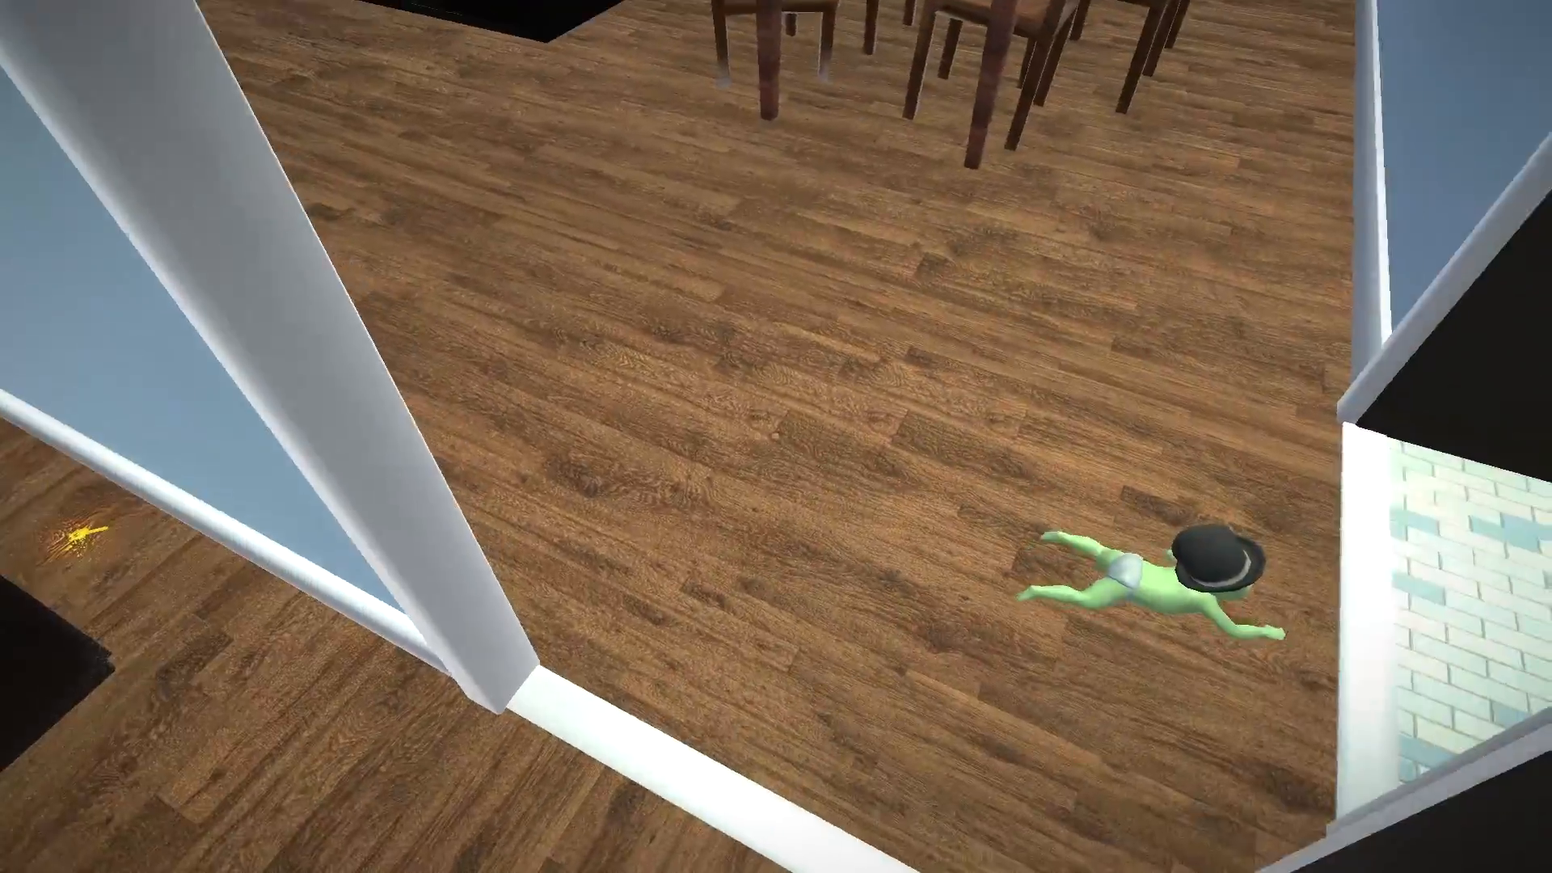
{"action": "mouse_move", "coordinate": [775, 436]}
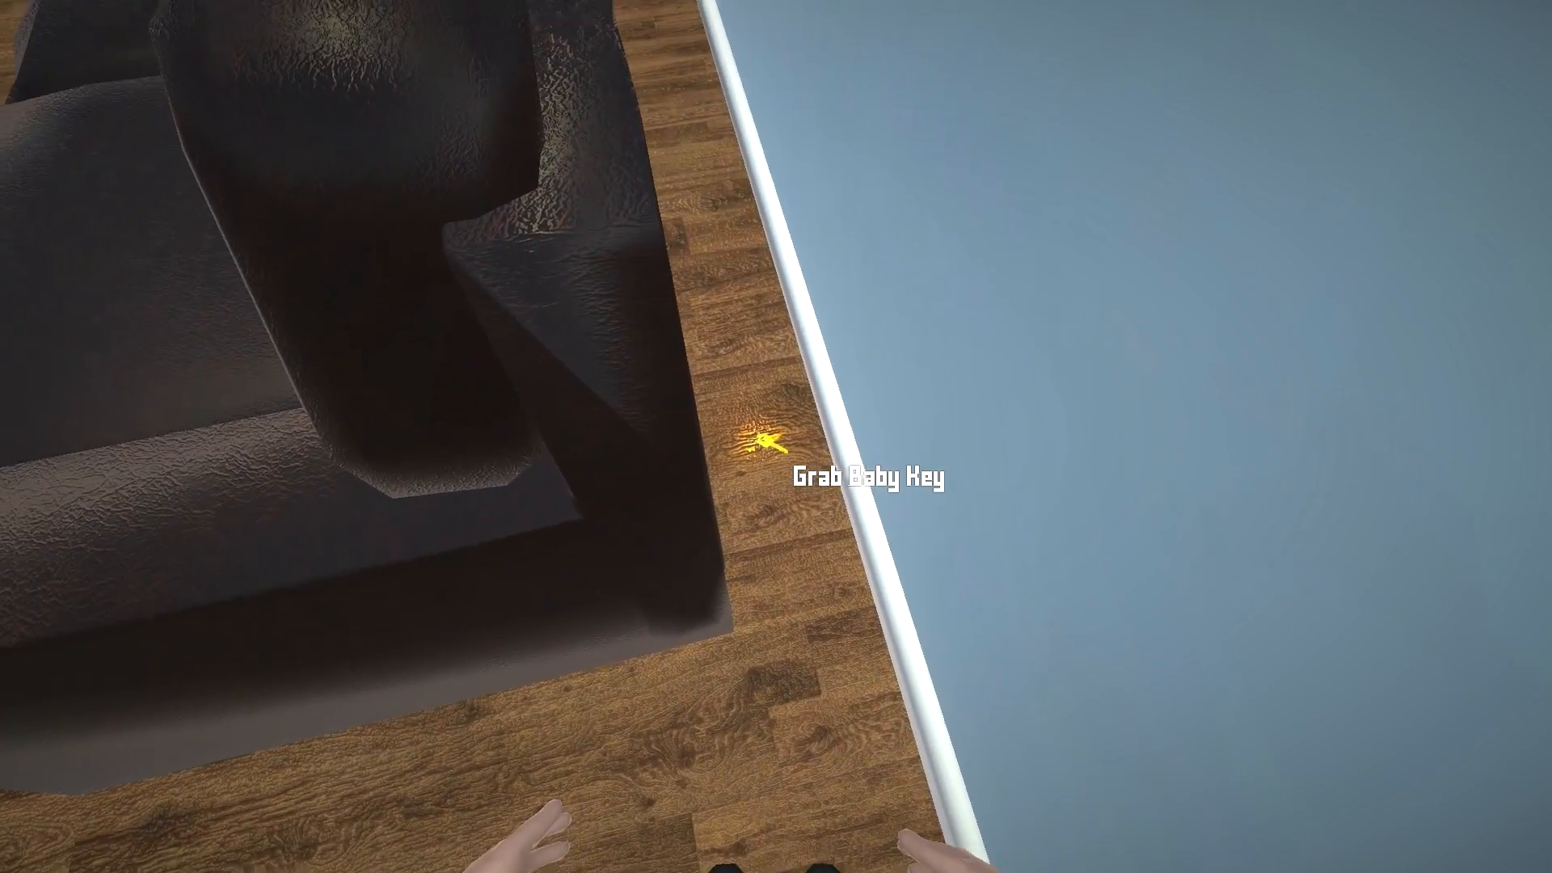
Pick up the glowing Baby Key beside the living-room couch
{"action": "left_click", "coordinate": [759, 446]}
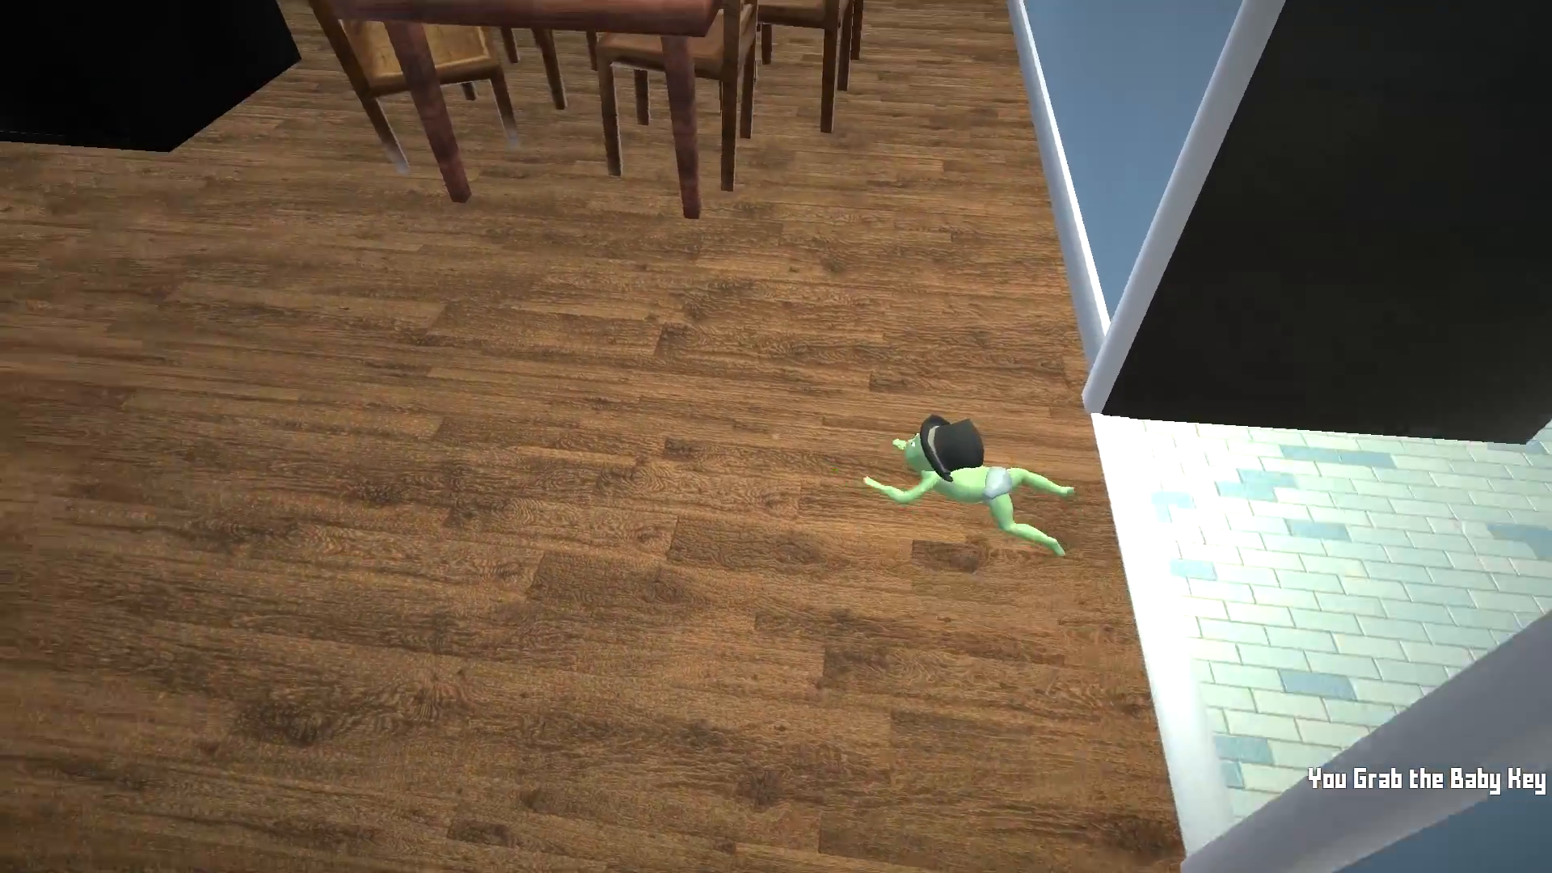
{"action": "mouse_move", "coordinate": [776, 436]}
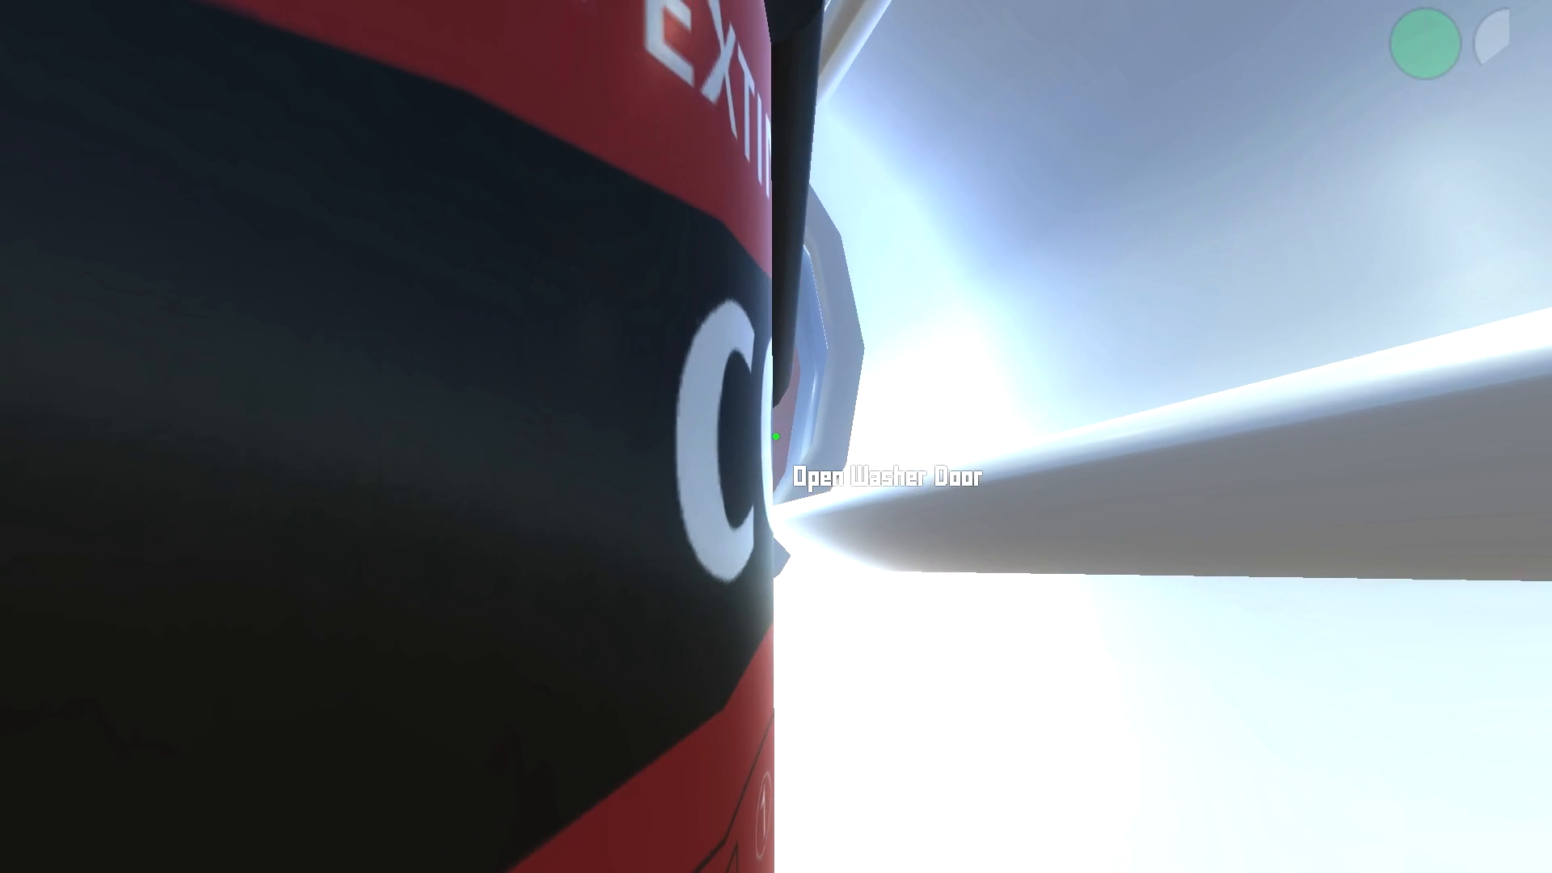
Close the washer door next to the fire extinguisher
{"action": "left_click", "coordinate": [776, 430]}
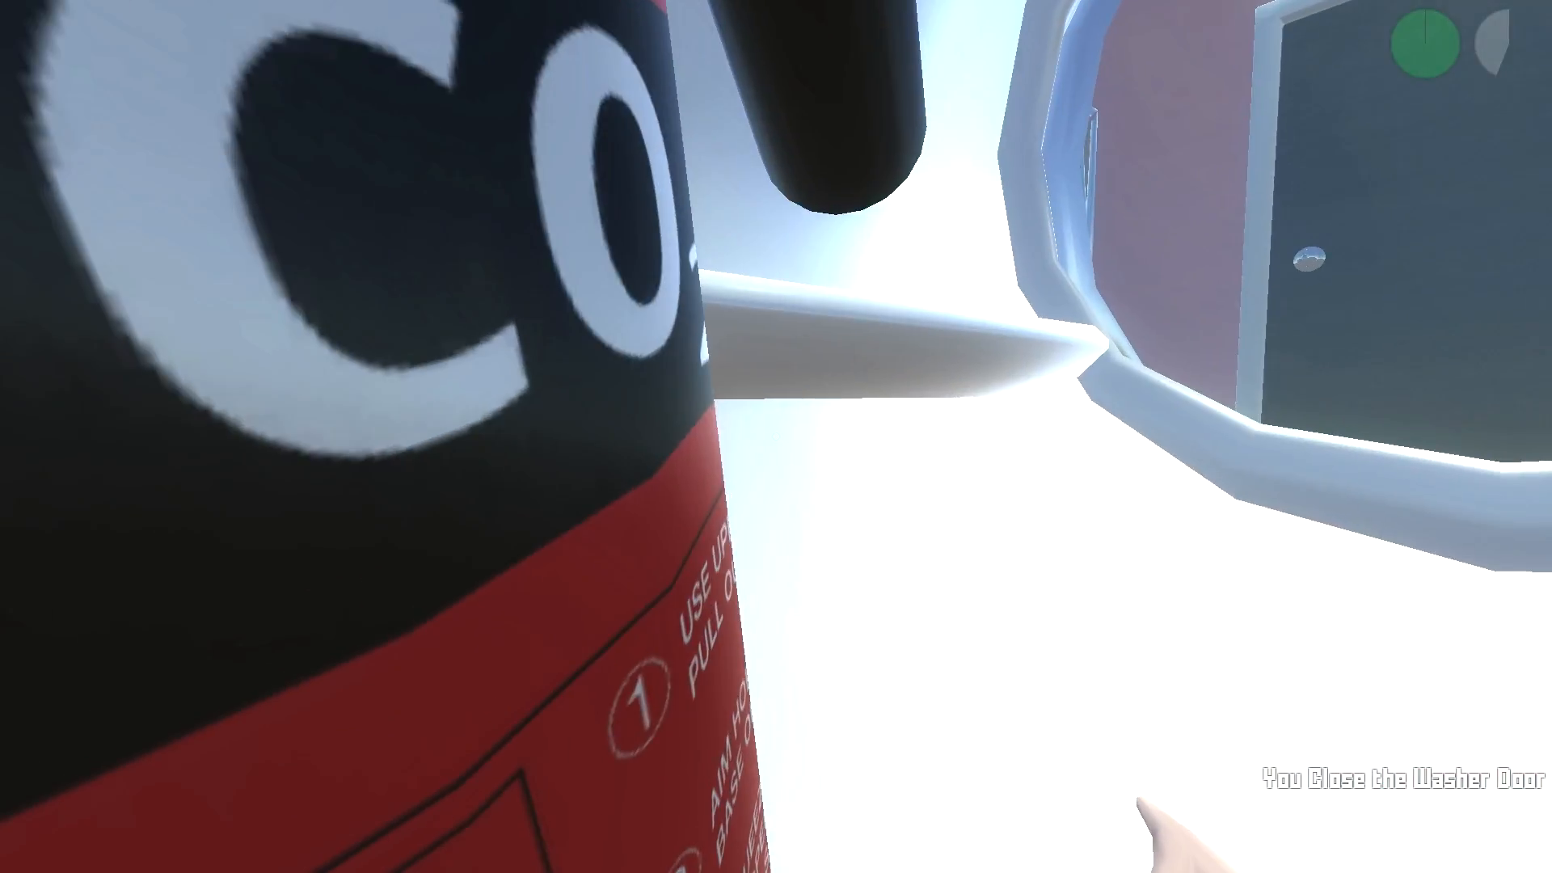